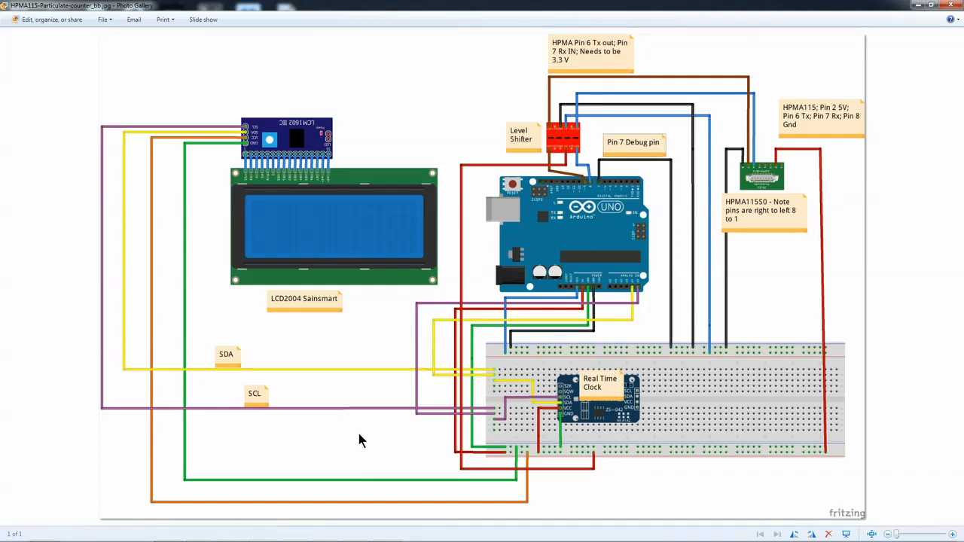
mouse_move(335, 238)
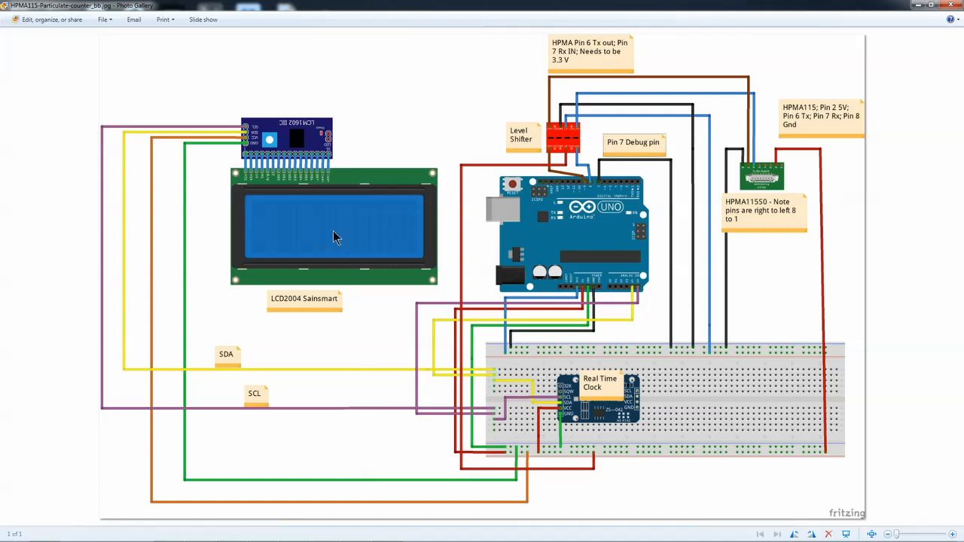
mouse_move(294, 233)
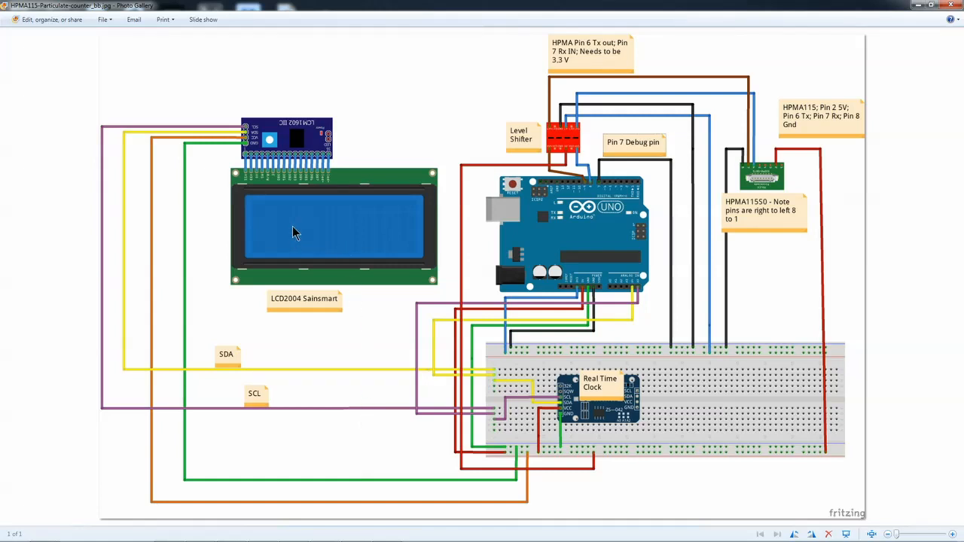
mouse_move(302, 241)
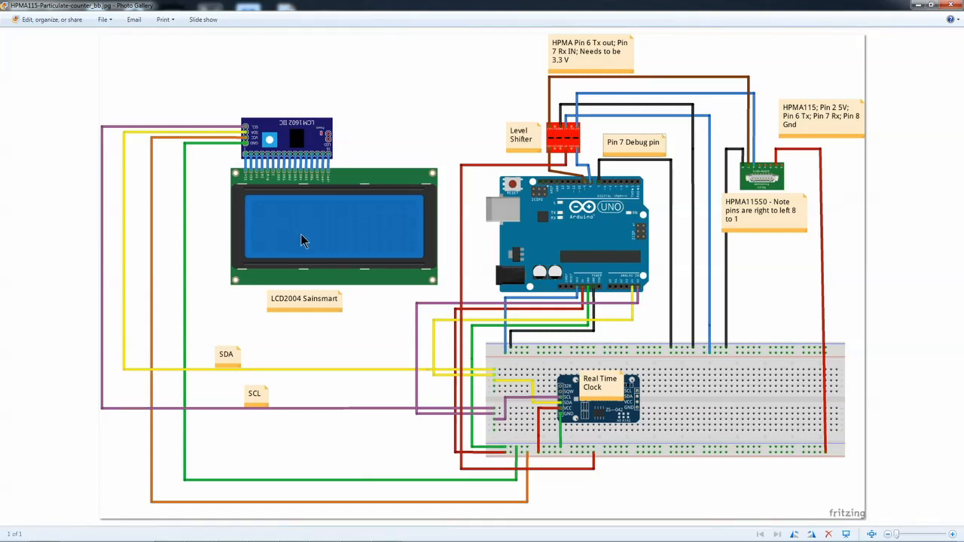
mouse_move(275, 160)
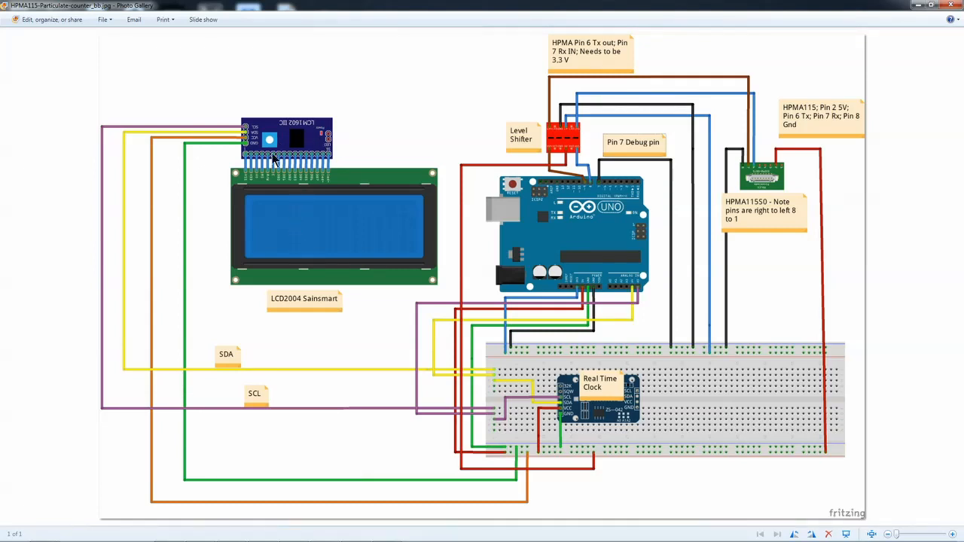
mouse_move(307, 211)
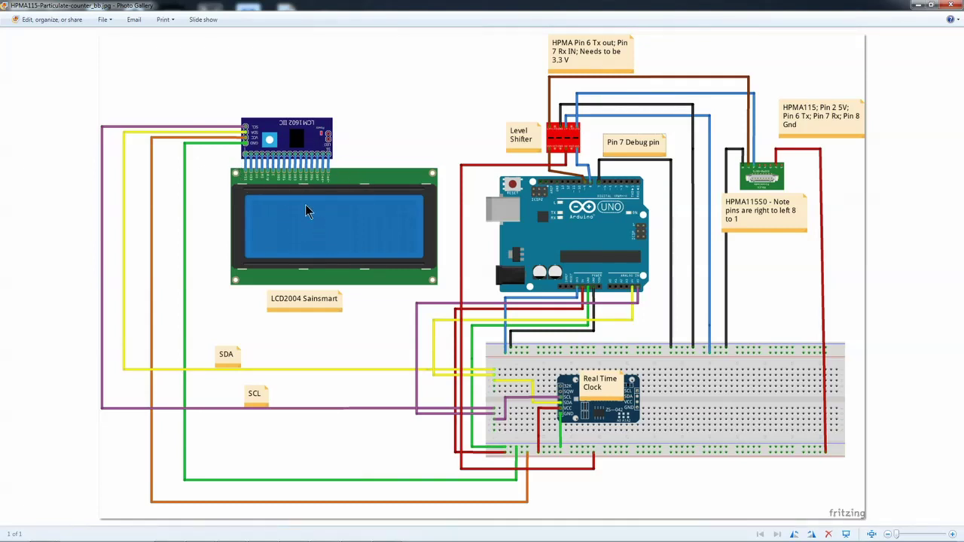
mouse_move(271, 145)
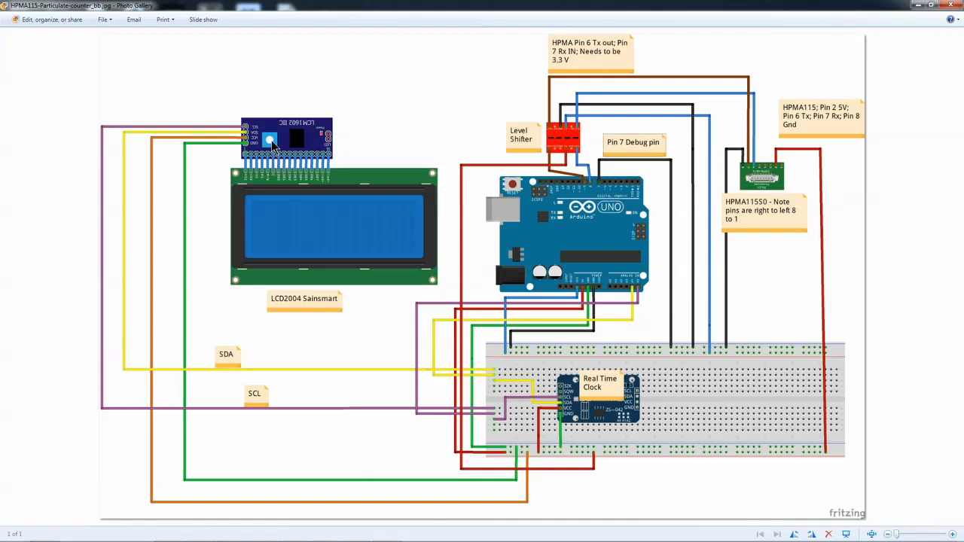
mouse_move(257, 113)
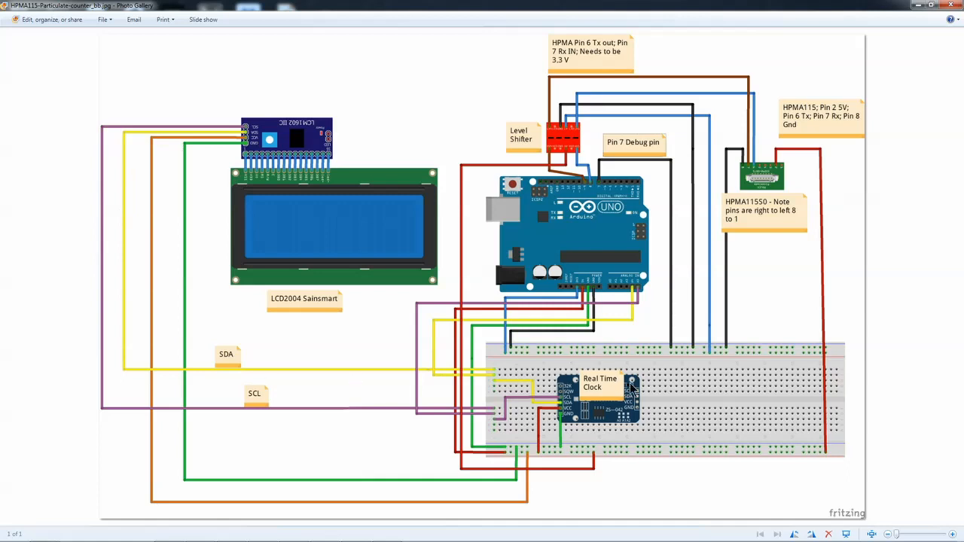
mouse_move(512, 413)
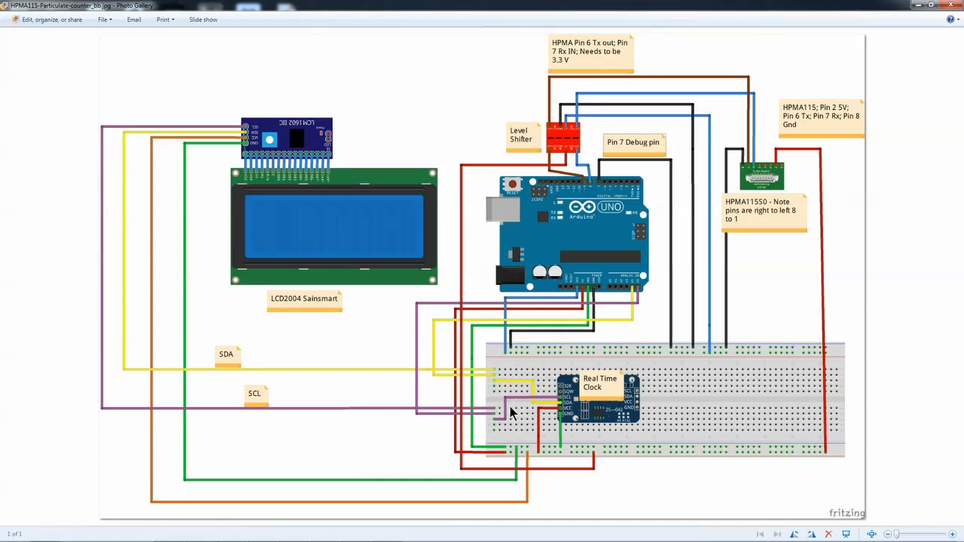
mouse_move(497, 434)
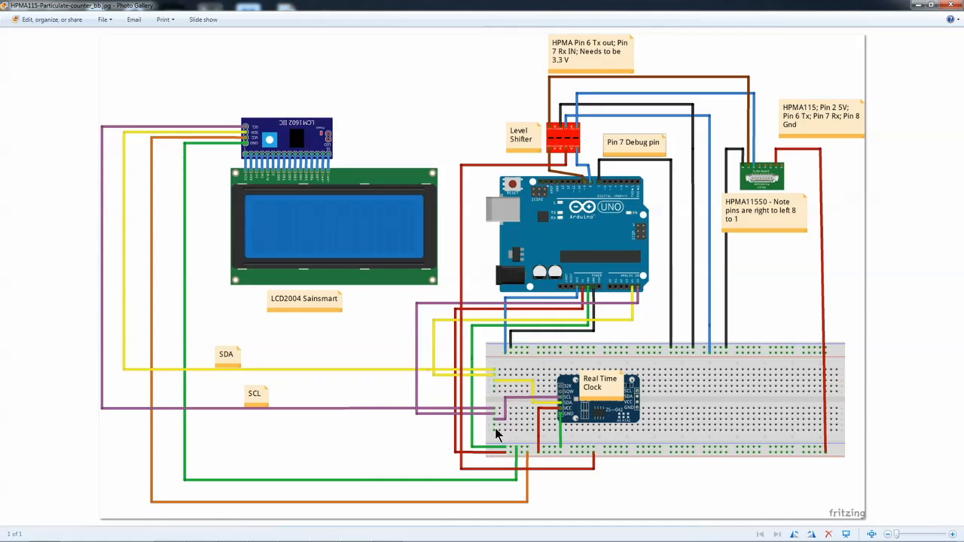
mouse_move(639, 294)
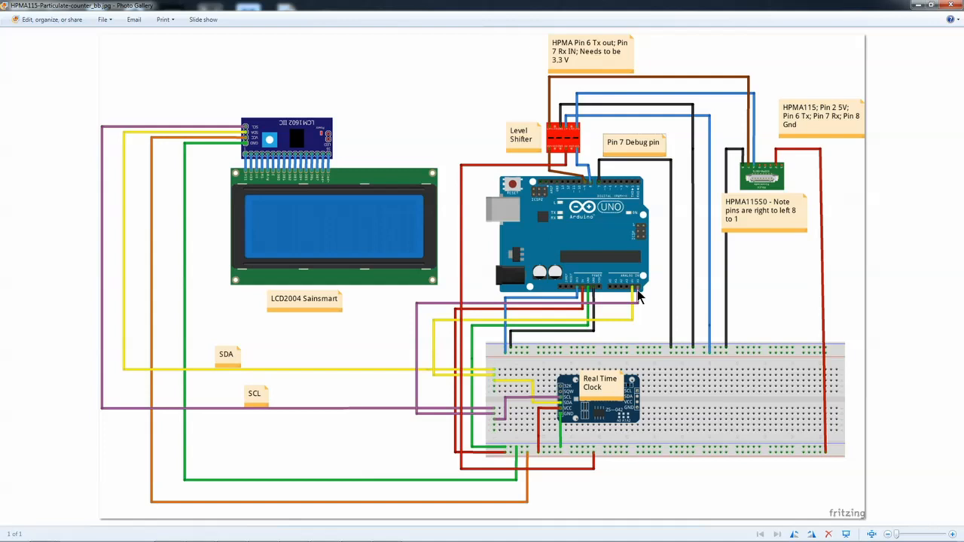
mouse_move(611, 304)
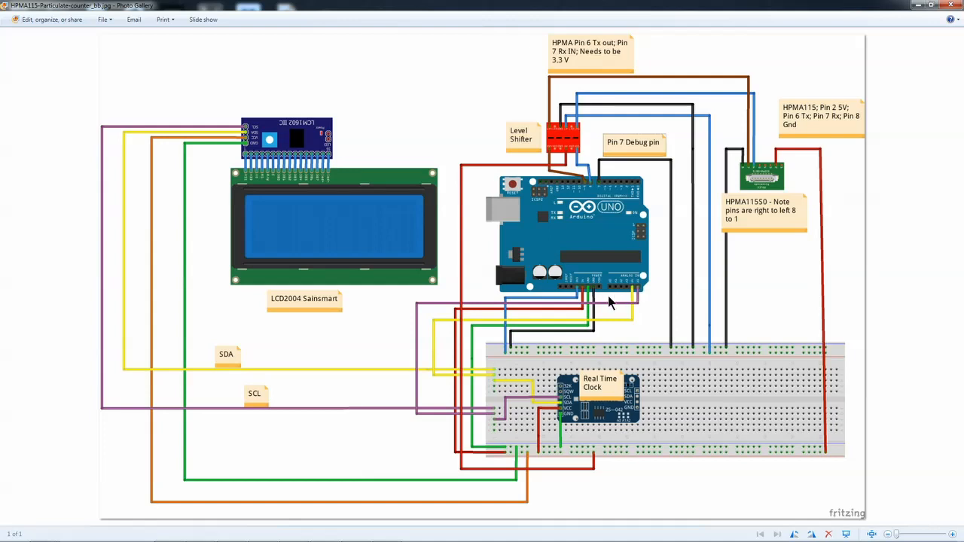
mouse_move(659, 306)
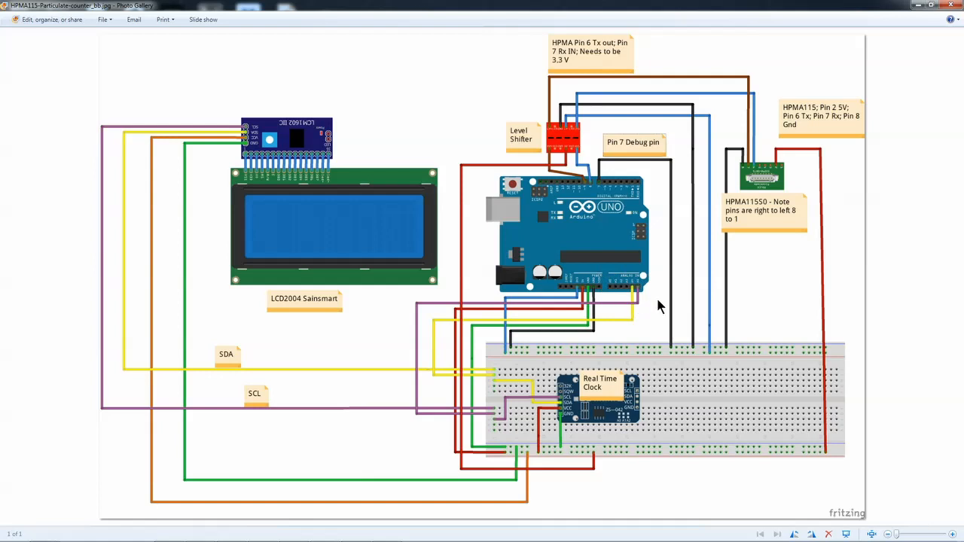
mouse_move(595, 297)
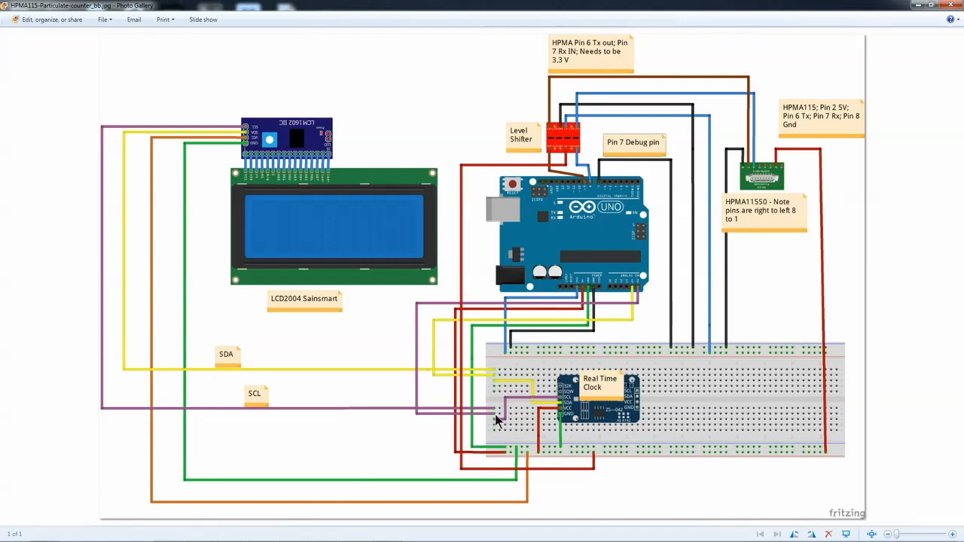
mouse_move(518, 354)
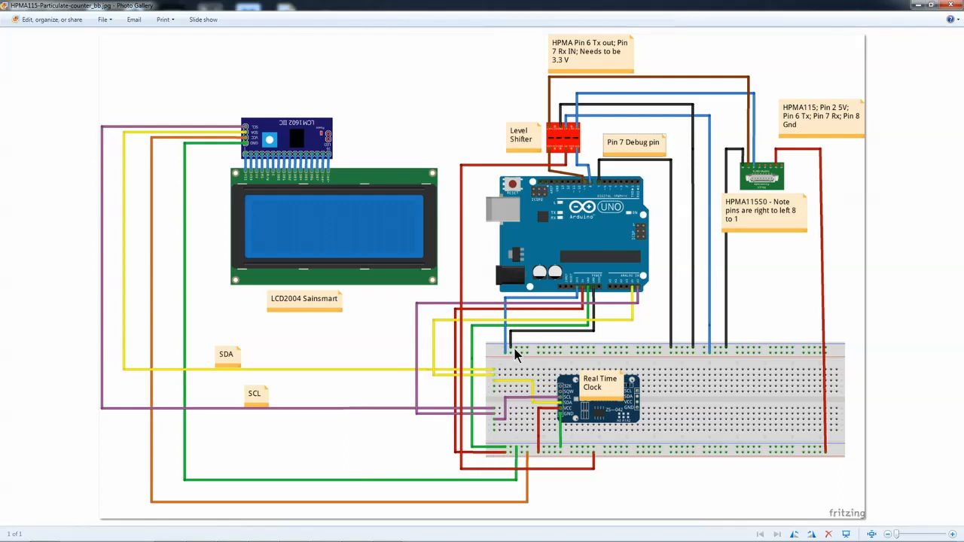
mouse_move(545, 362)
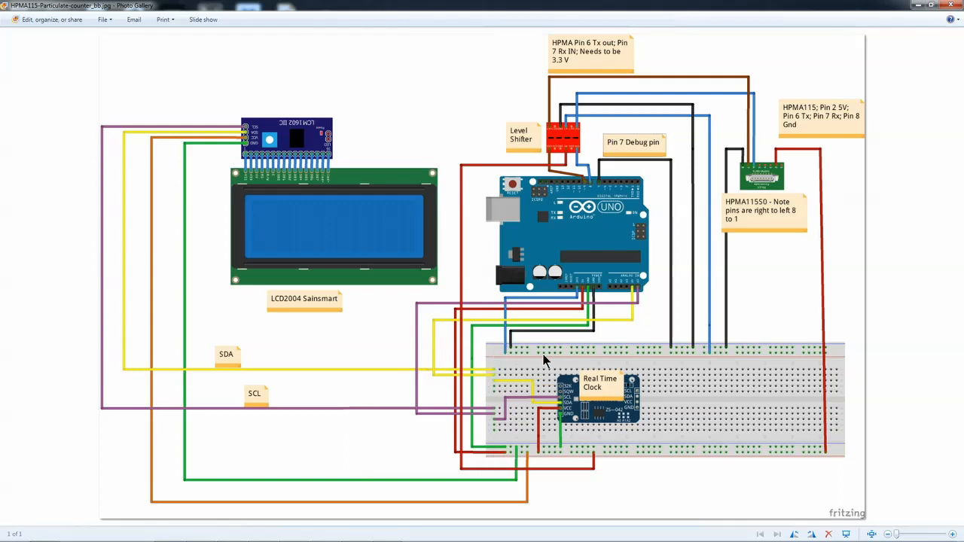
mouse_move(697, 482)
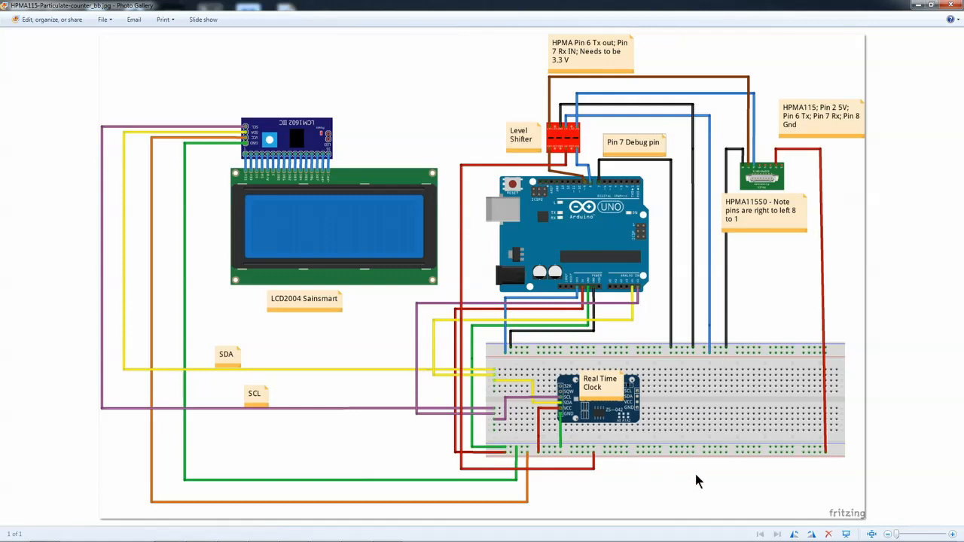
mouse_move(678, 342)
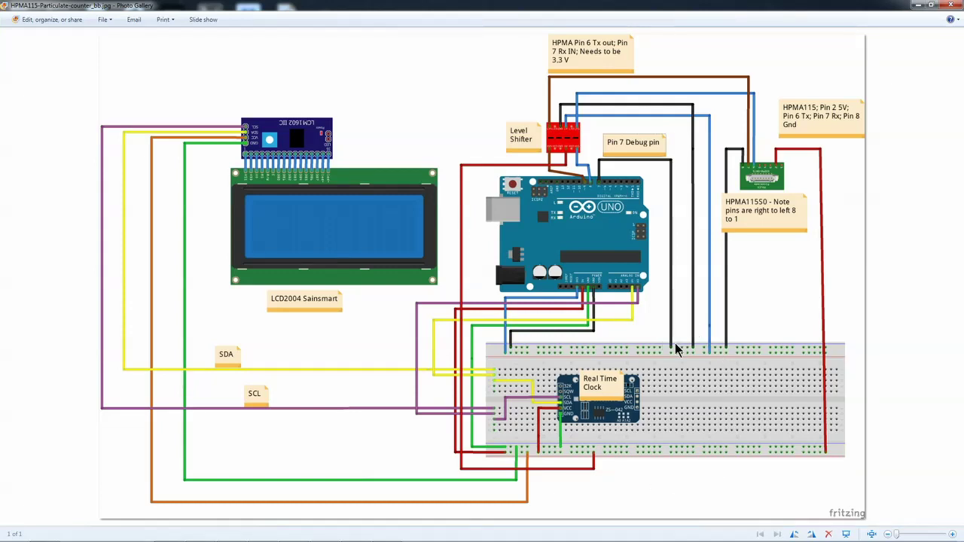
mouse_move(610, 153)
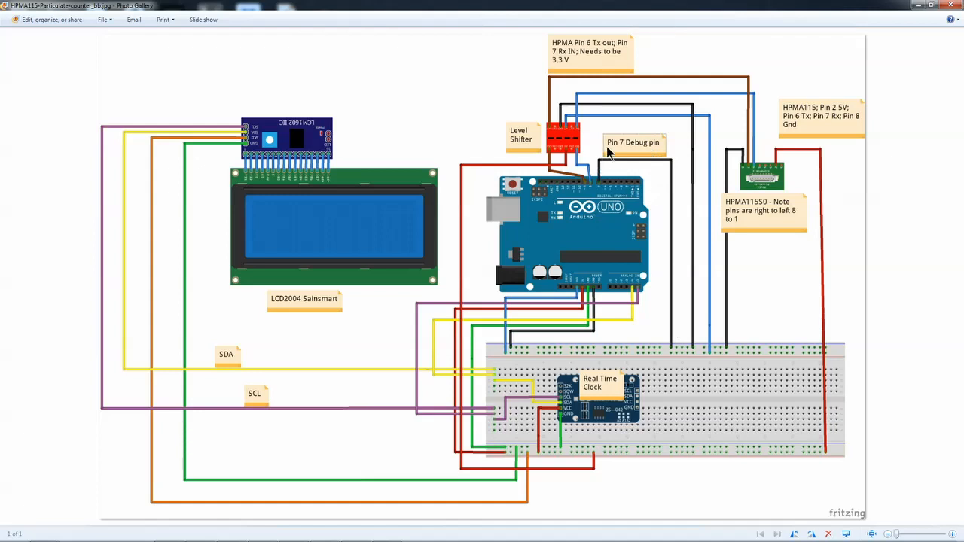
mouse_move(670, 339)
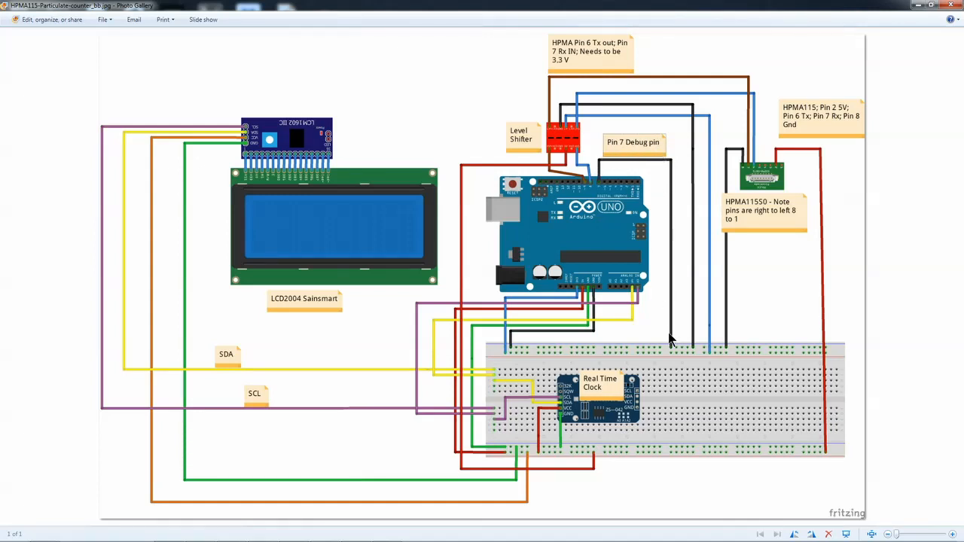
mouse_move(674, 352)
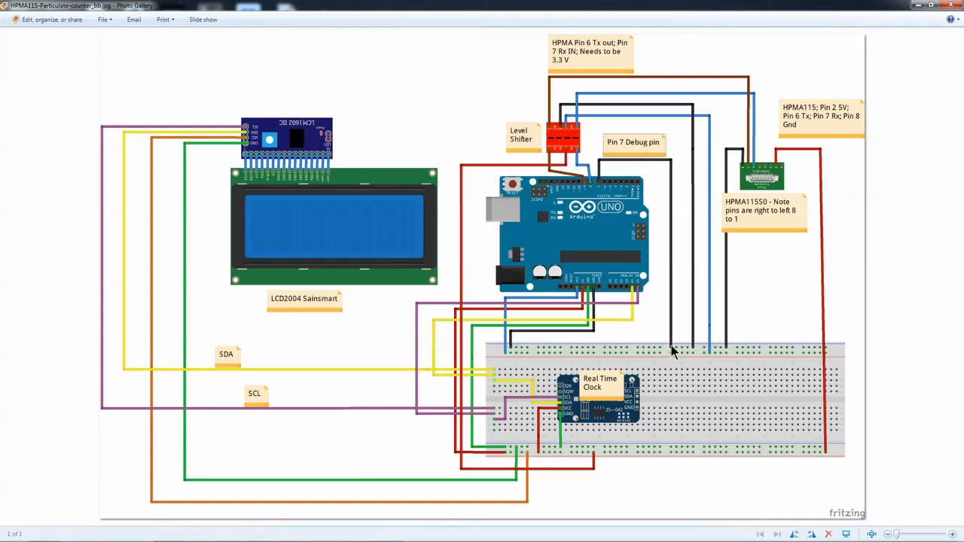
mouse_move(673, 360)
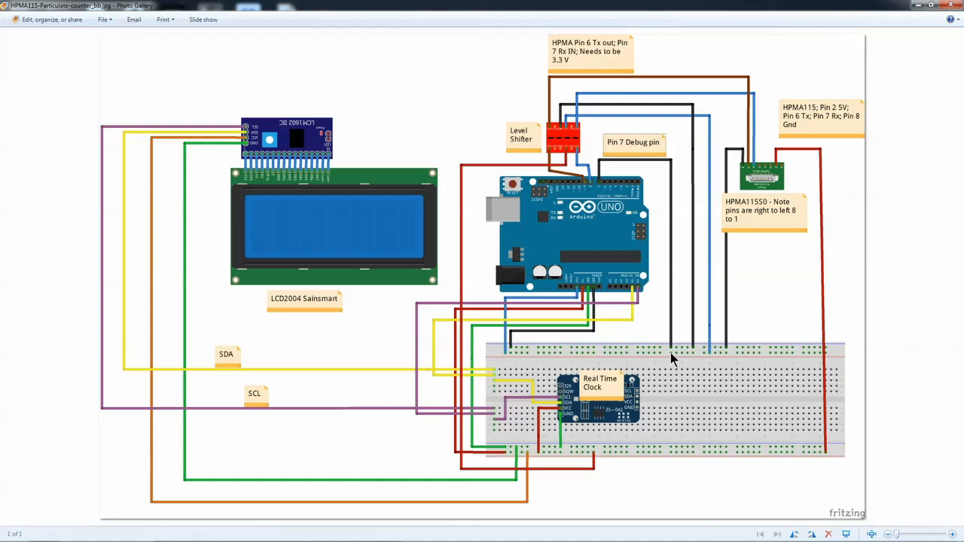
mouse_move(662, 300)
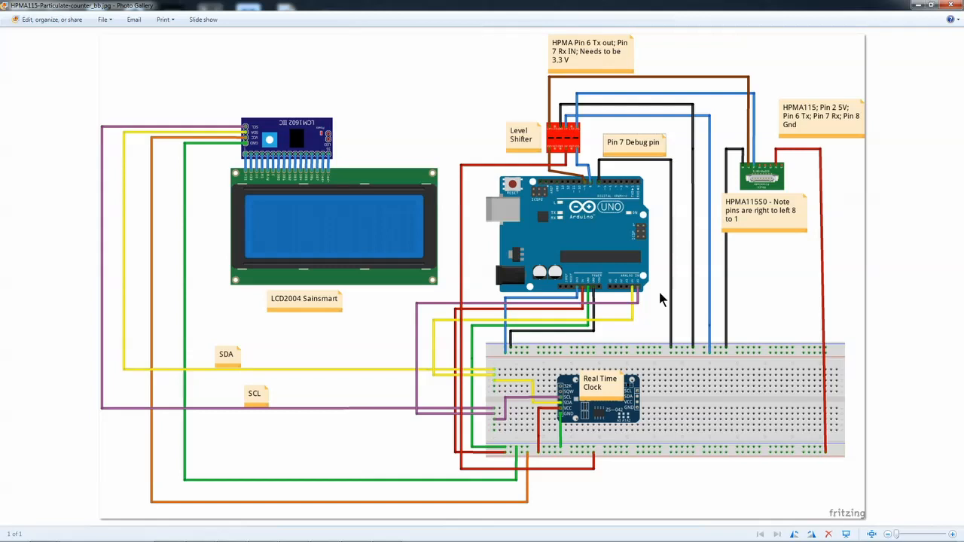
mouse_move(657, 236)
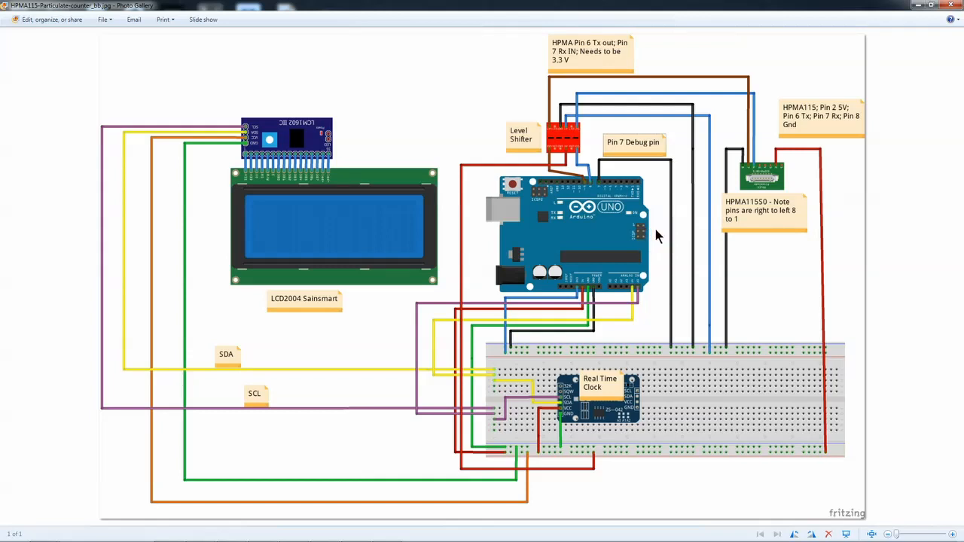
mouse_move(759, 213)
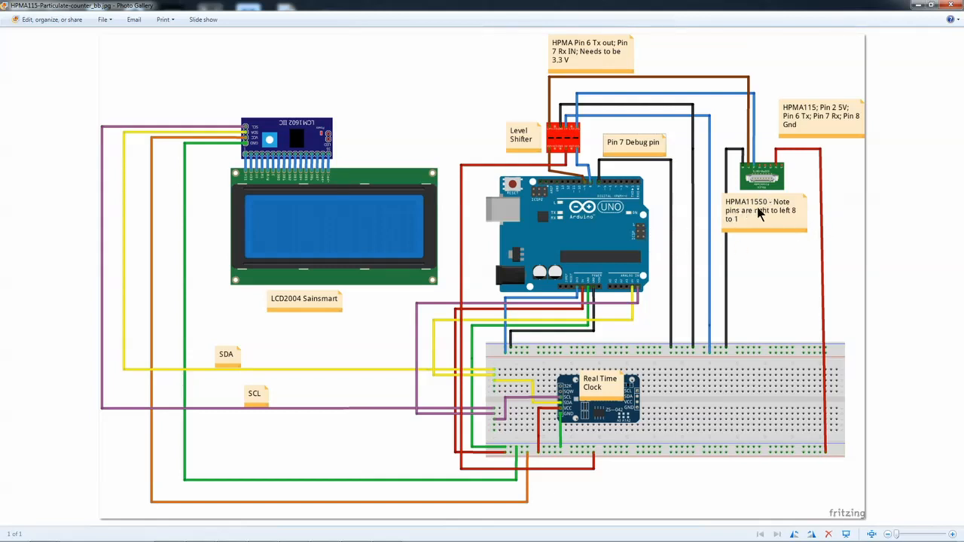
mouse_move(771, 219)
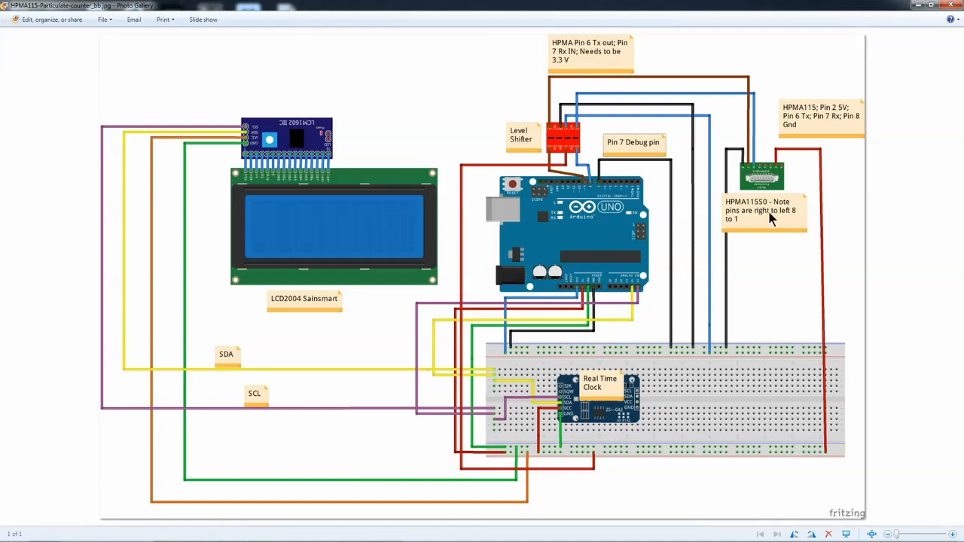
mouse_move(773, 230)
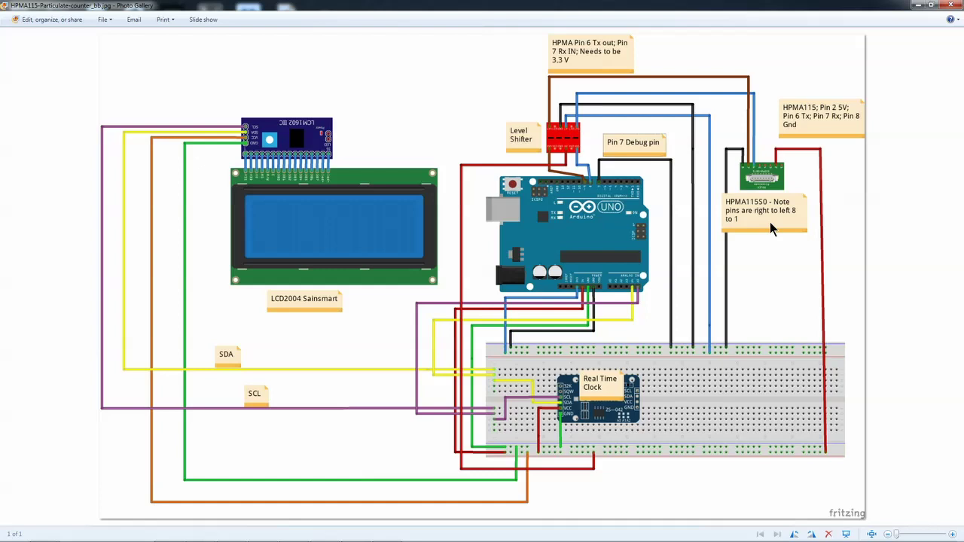
mouse_move(784, 177)
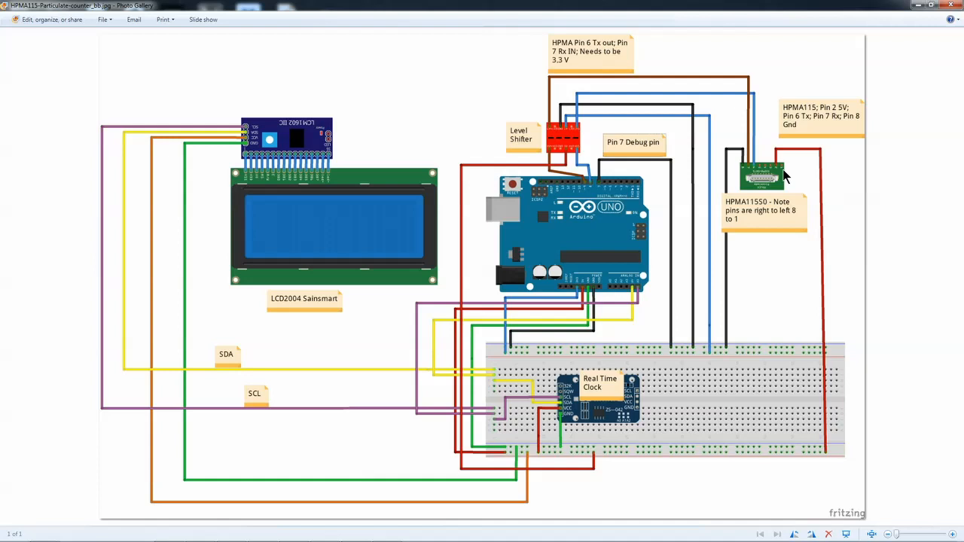
mouse_move(746, 176)
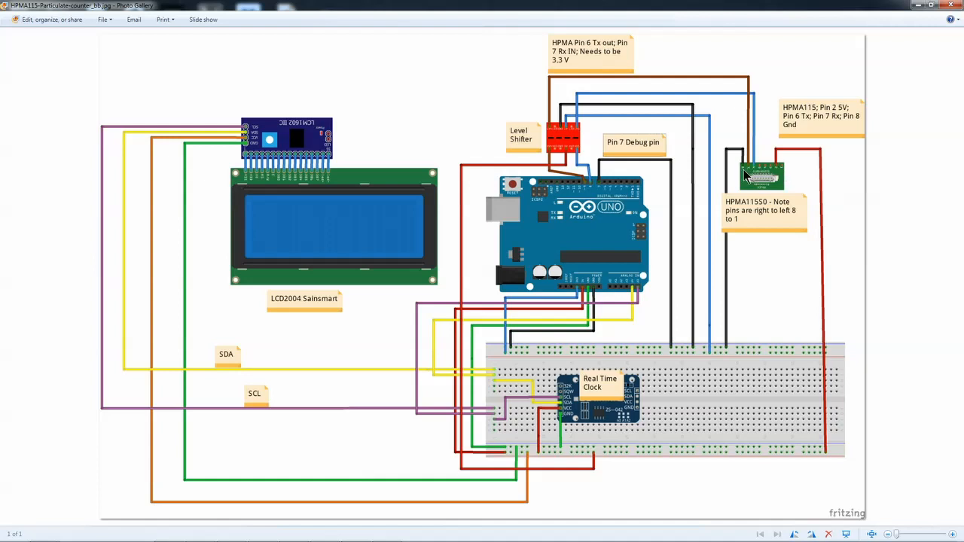
mouse_move(758, 181)
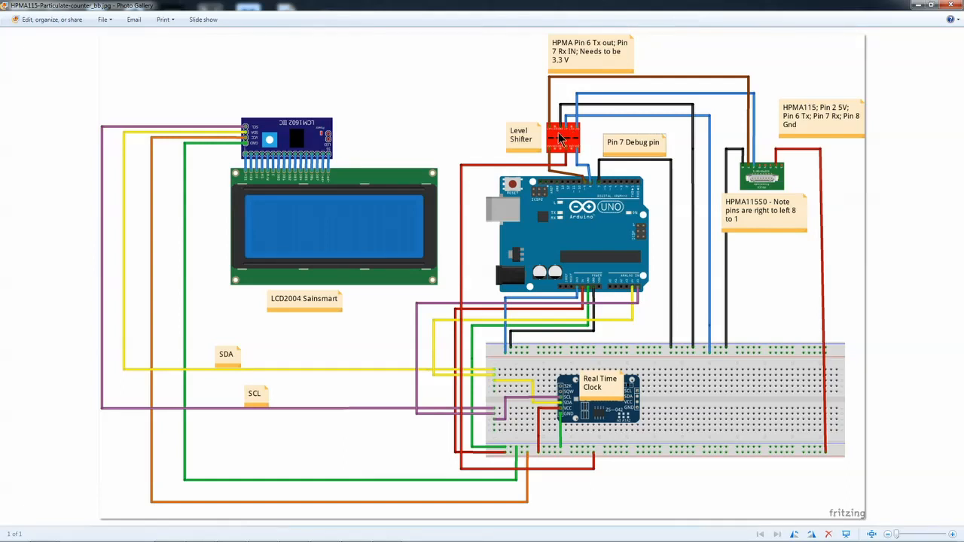
mouse_move(589, 53)
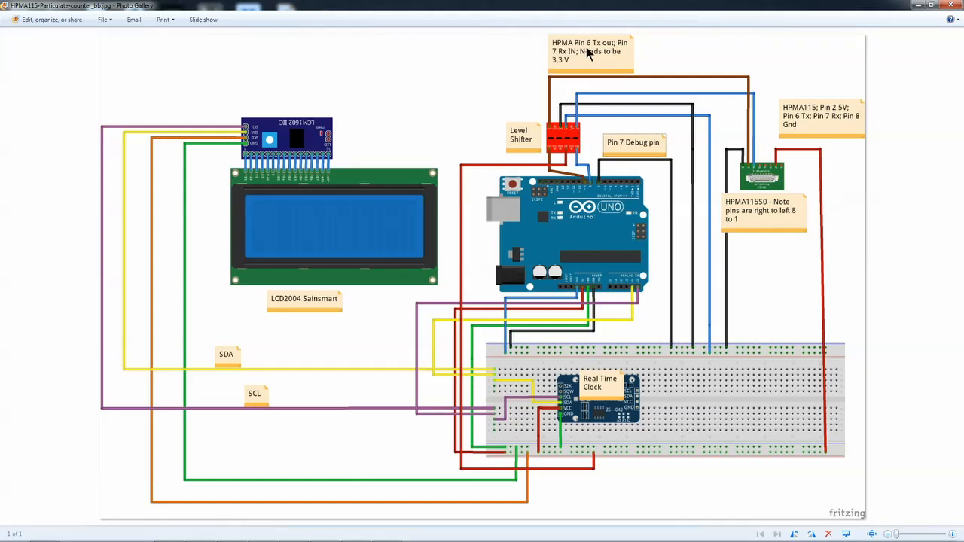
mouse_move(836, 191)
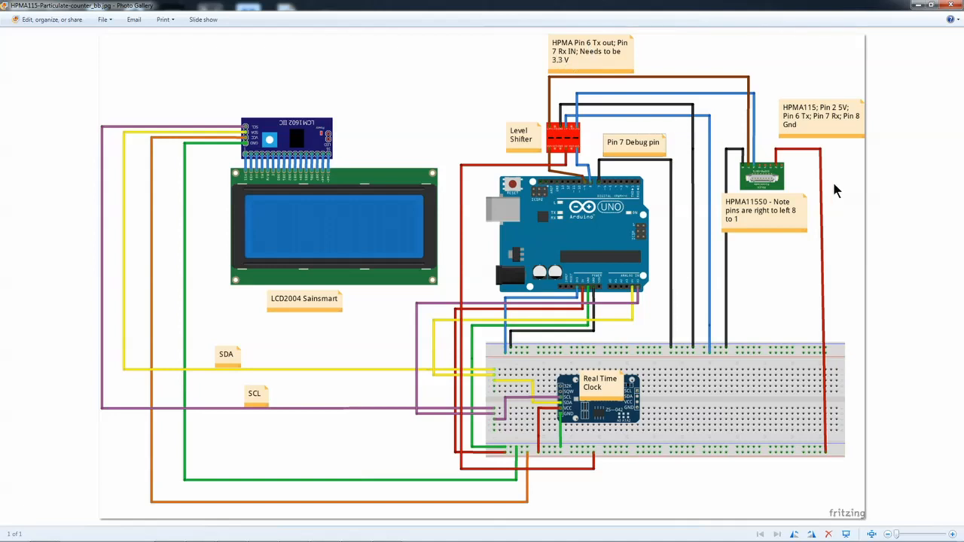
mouse_move(780, 175)
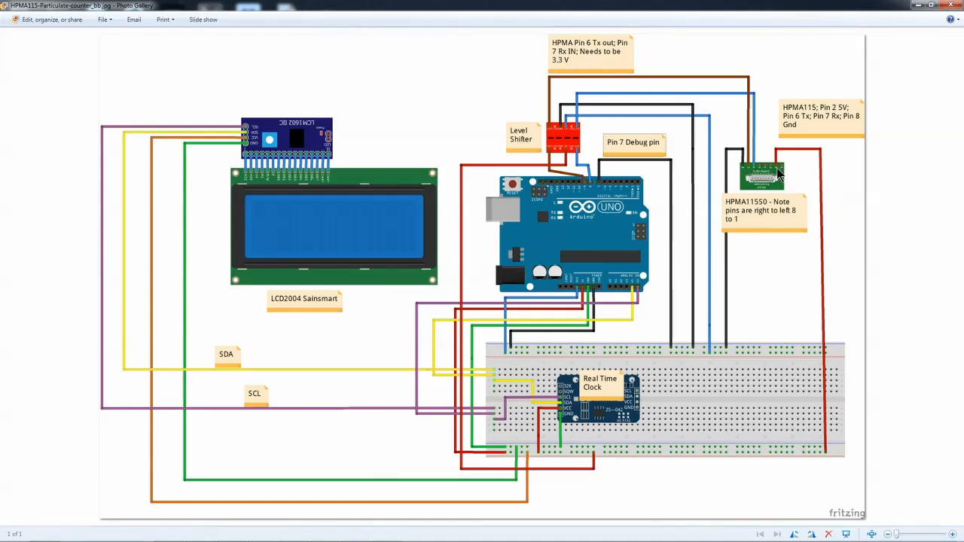
mouse_move(785, 177)
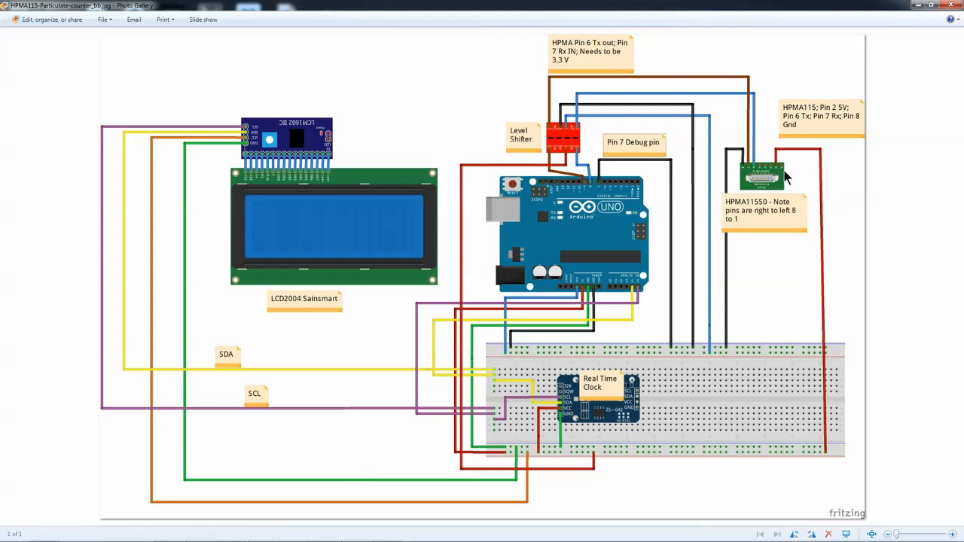
mouse_move(836, 279)
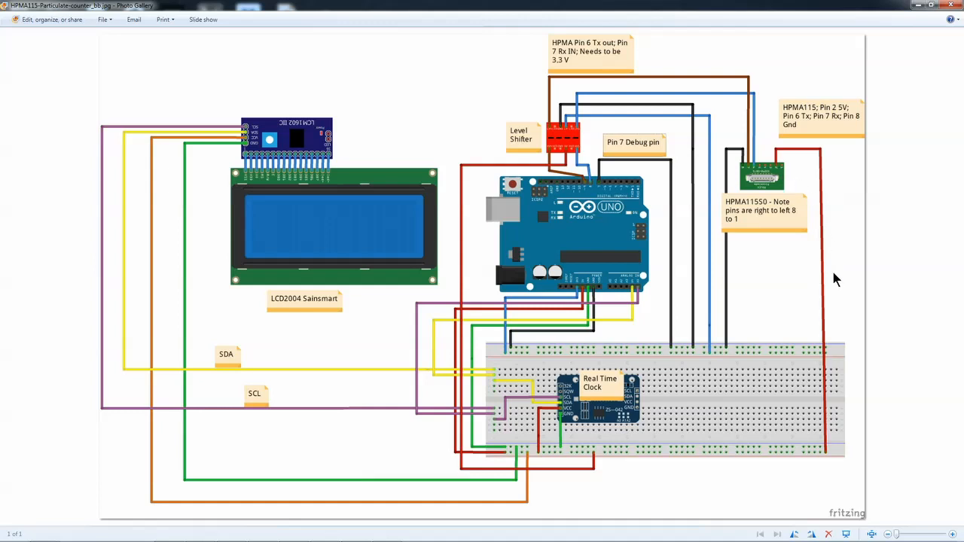
mouse_move(694, 359)
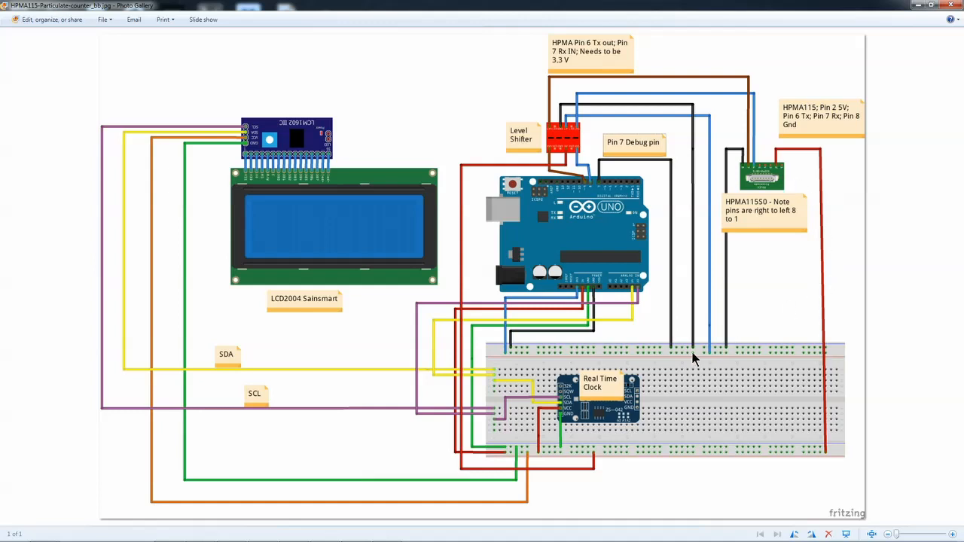
mouse_move(629, 435)
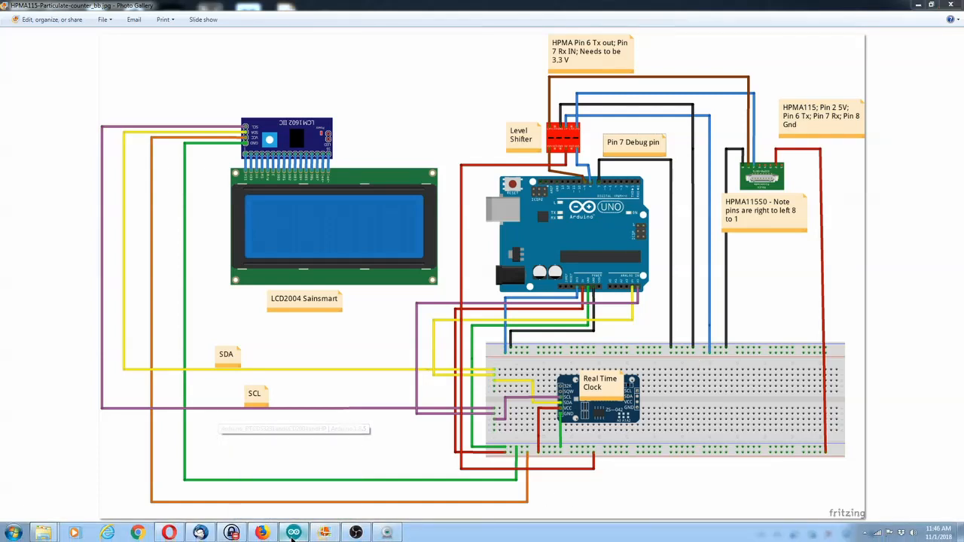
Switch to Opera to show the Electronza HPMA115S0 PM2.5/PM10 article introduction.
click(293, 533)
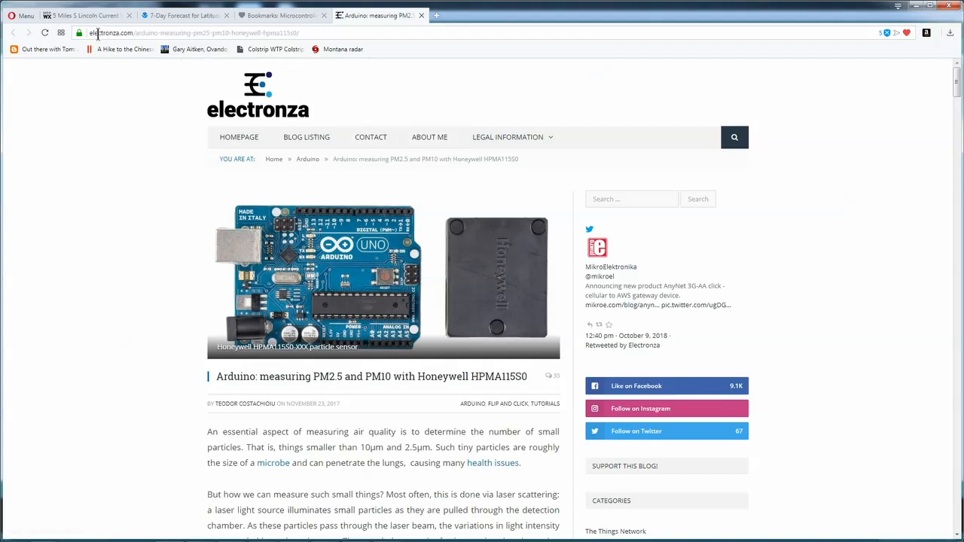
mouse_move(89, 299)
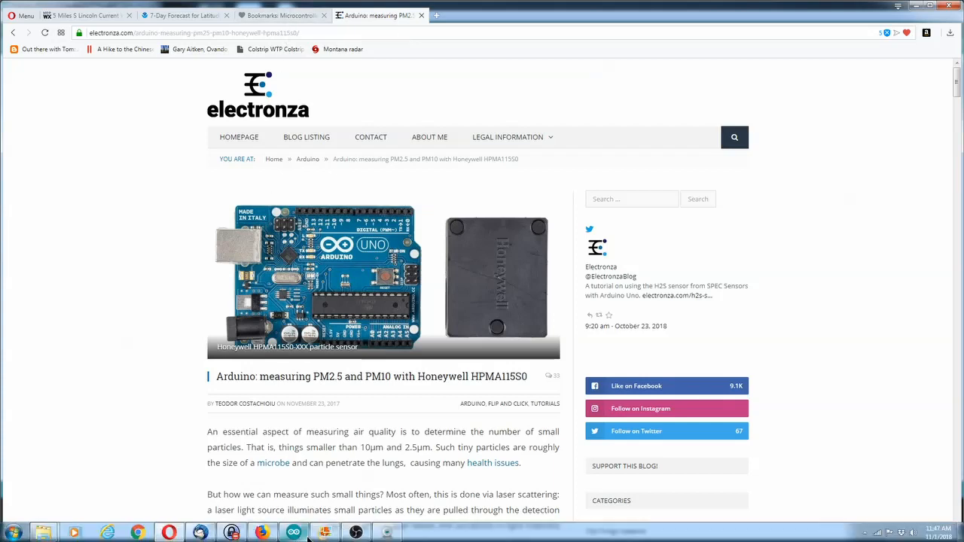
mouse_move(294, 533)
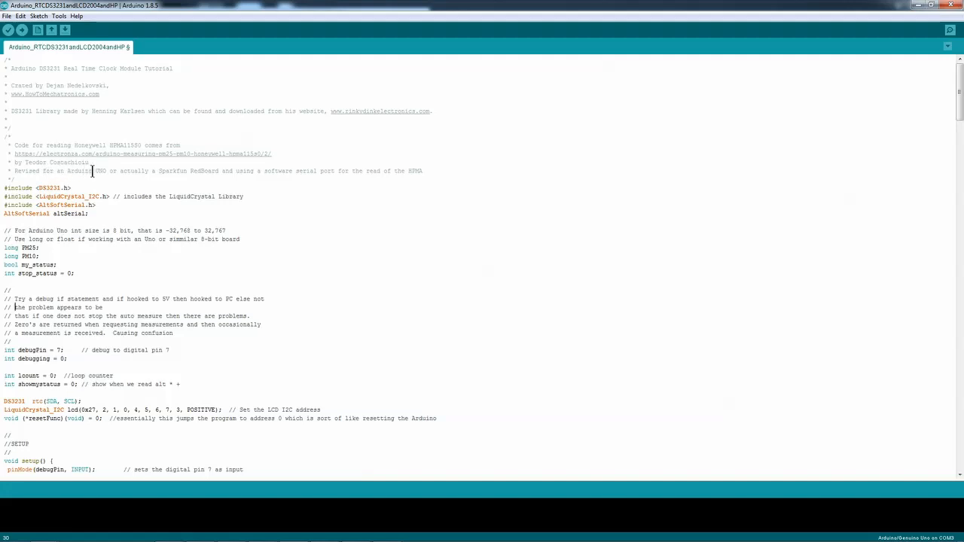
mouse_move(132, 169)
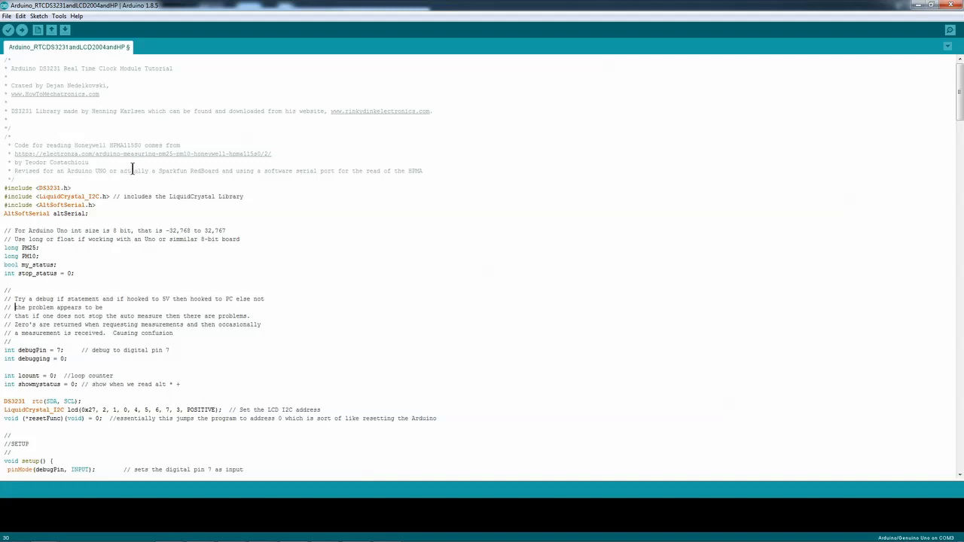
mouse_move(305, 203)
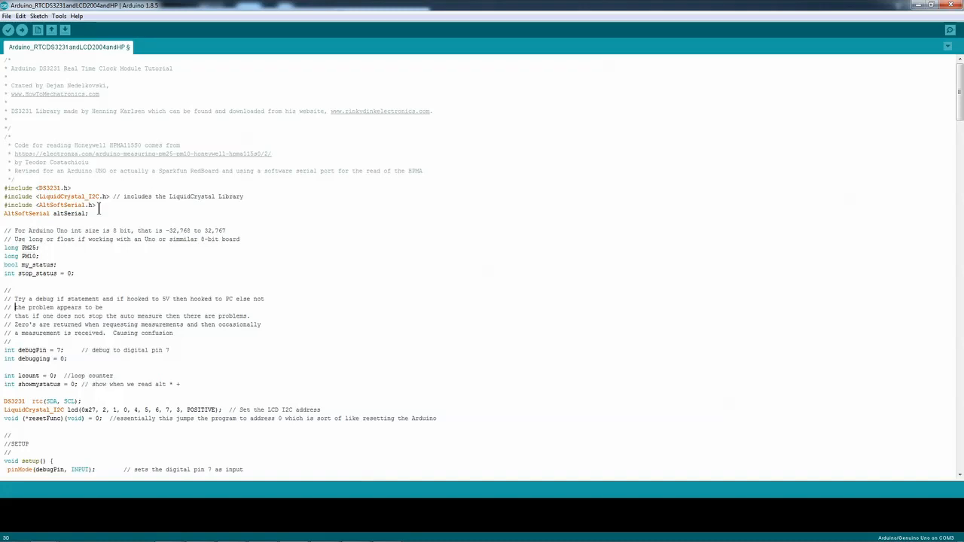
scroll(down, 3)
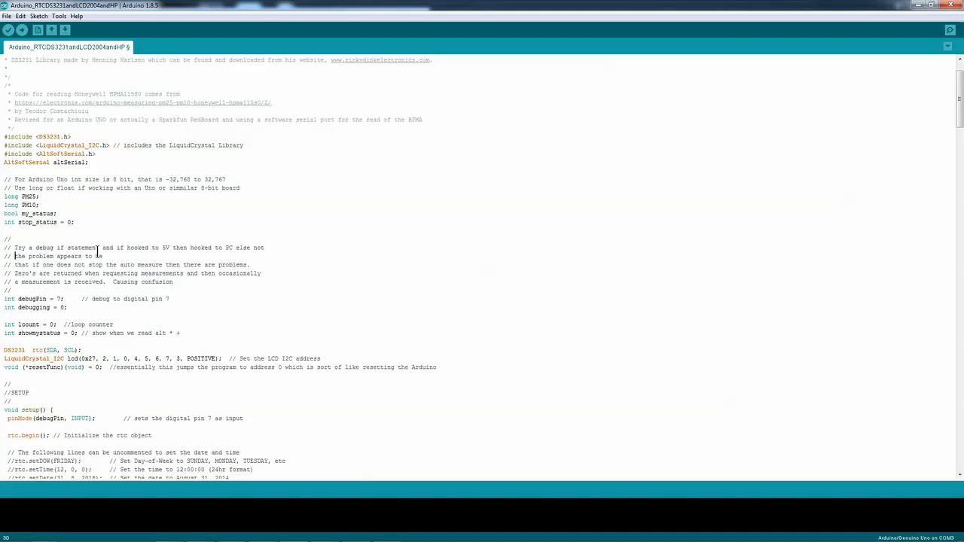
scroll(down, 3)
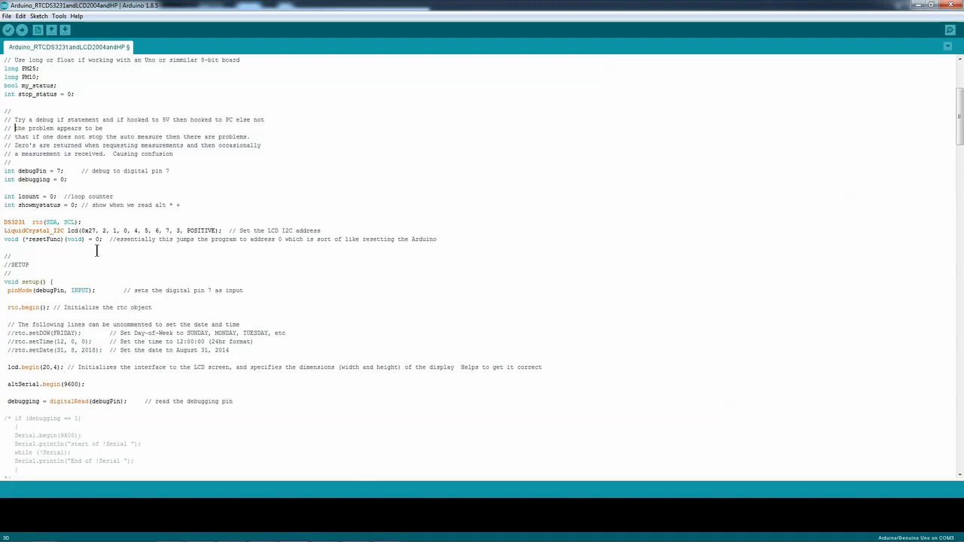
scroll(down, 3)
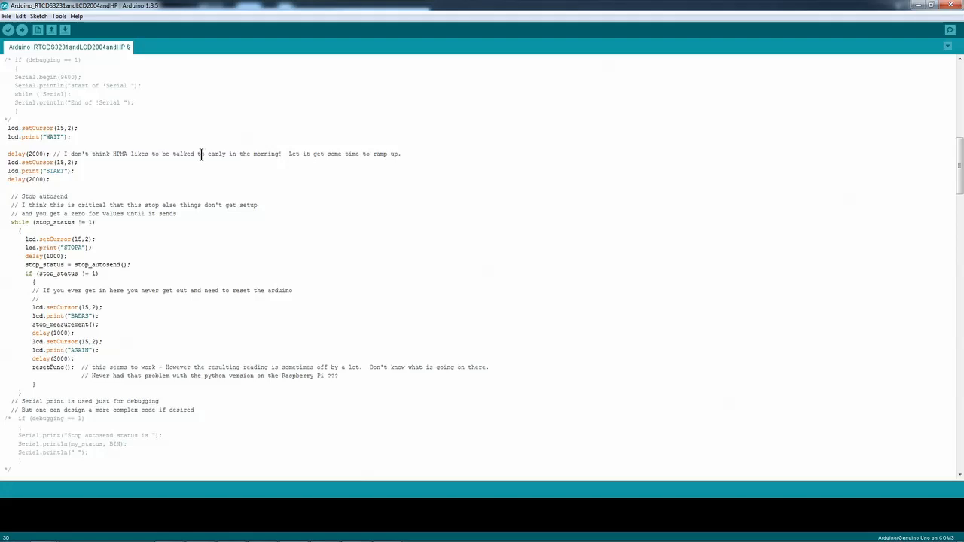
mouse_move(120, 195)
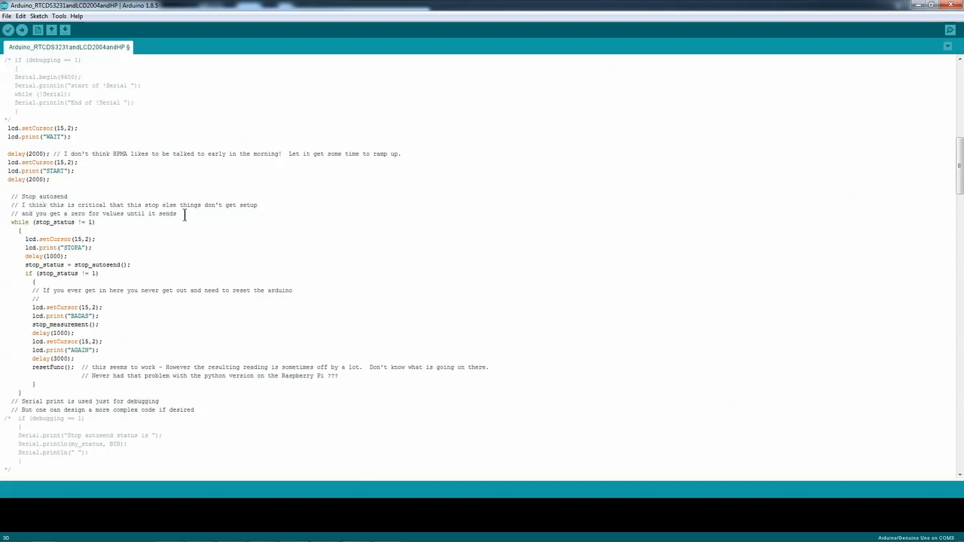
scroll(down, 3)
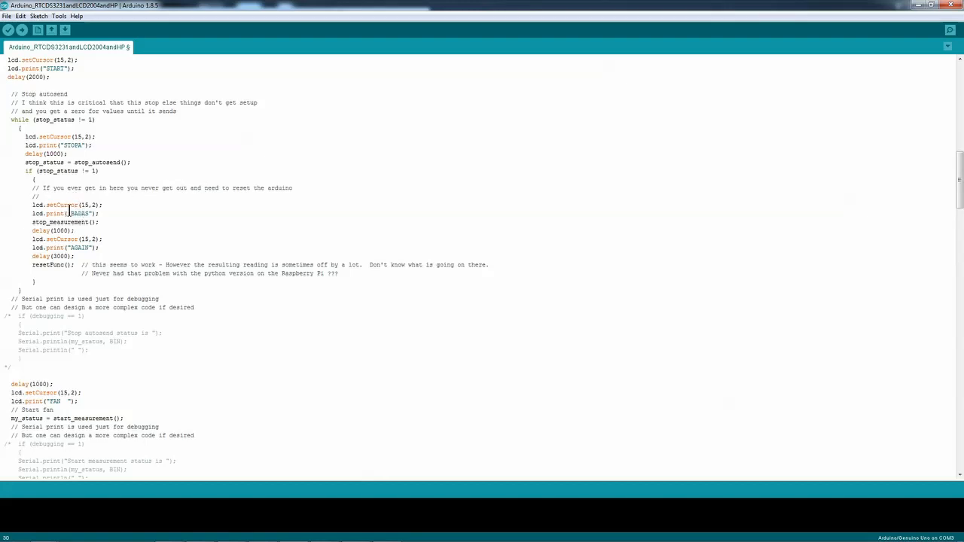
mouse_move(94, 205)
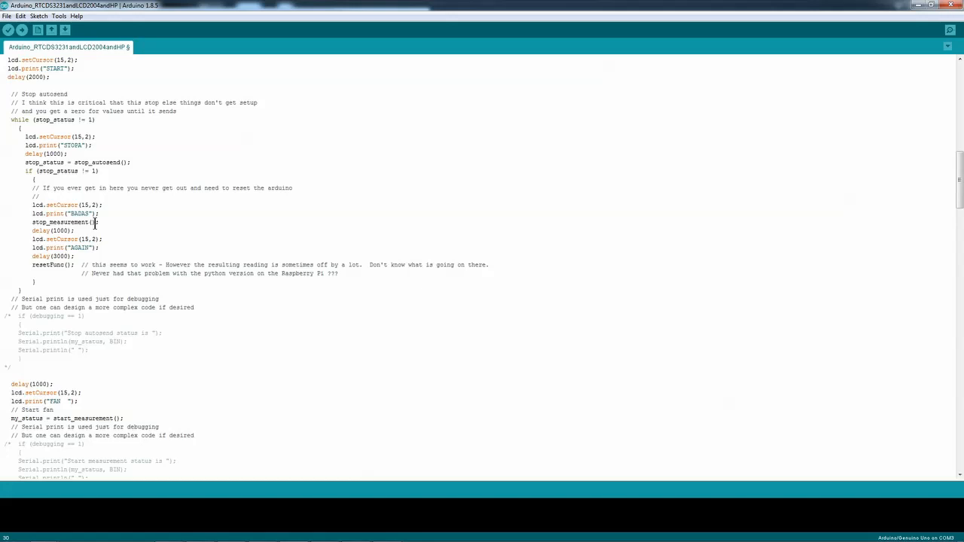
click(71, 230)
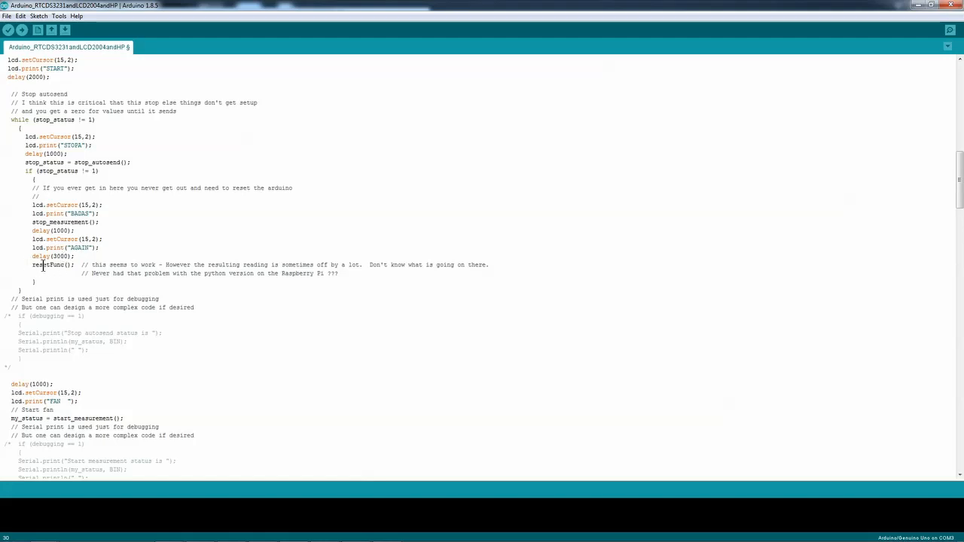
scroll(up, 3)
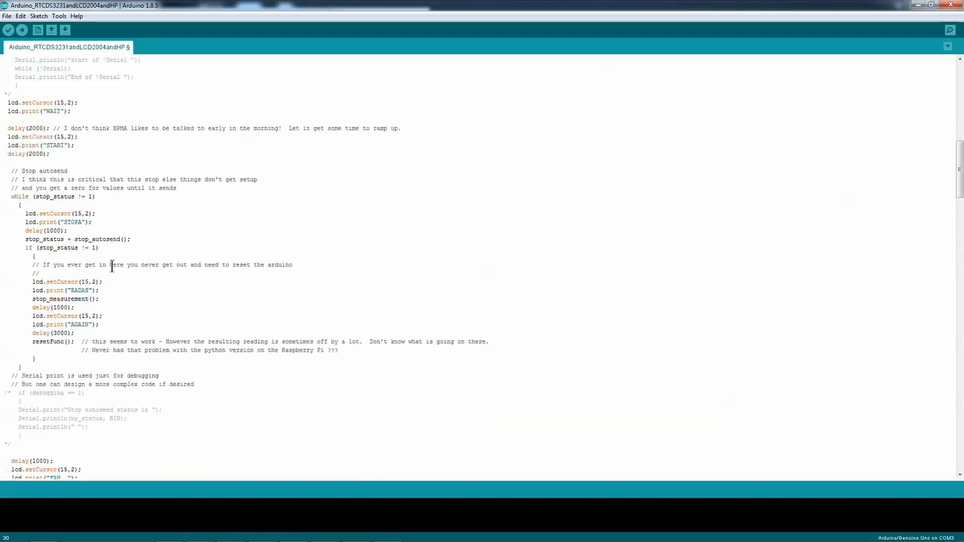
scroll(up, 3)
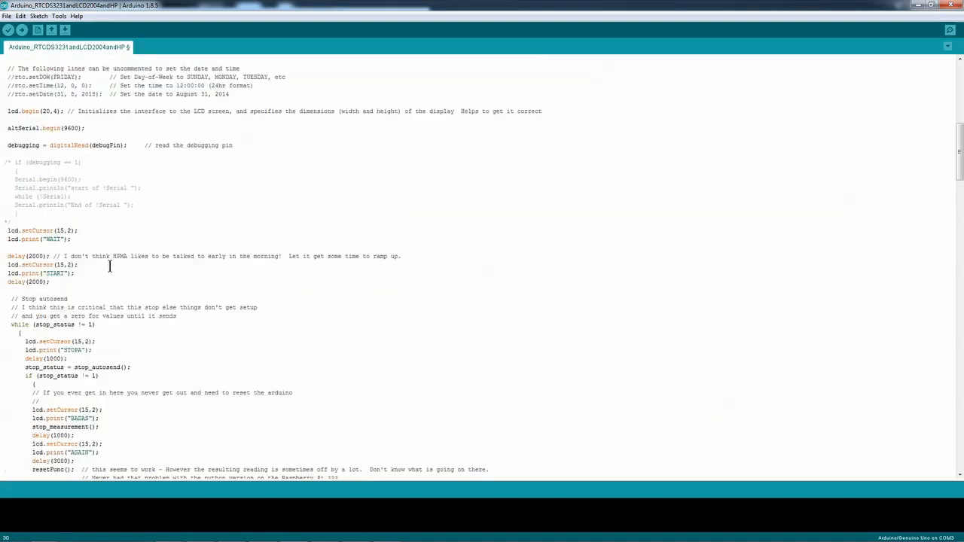
scroll(up, 3)
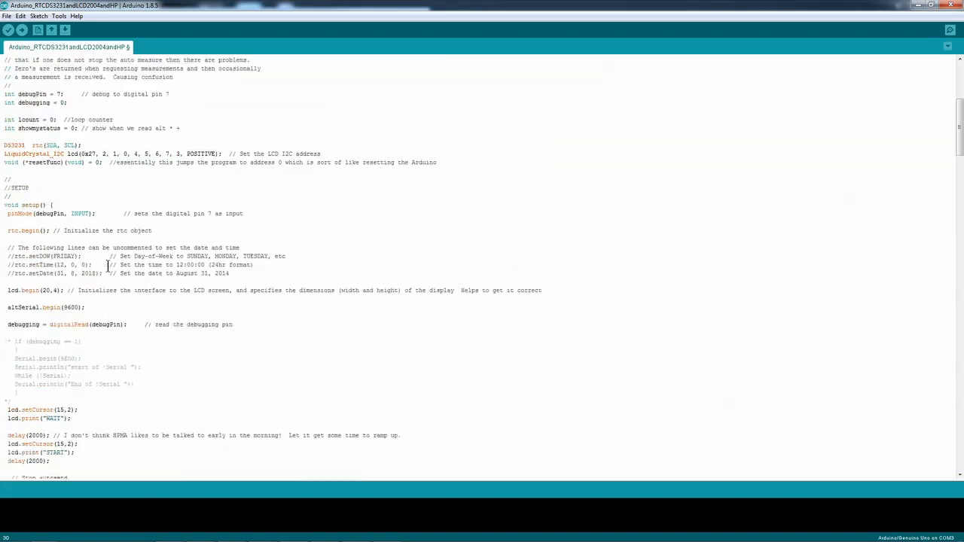
scroll(up, 3)
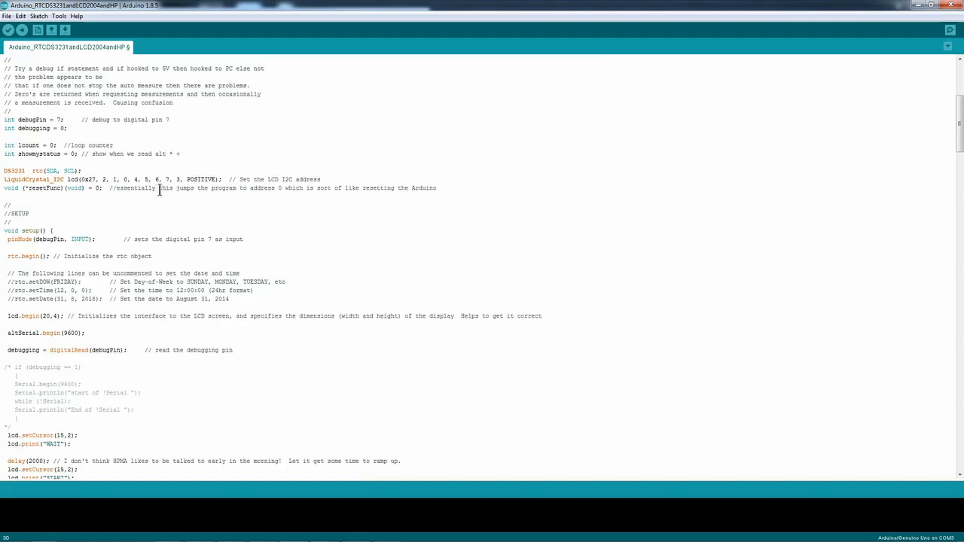
scroll(down, 3)
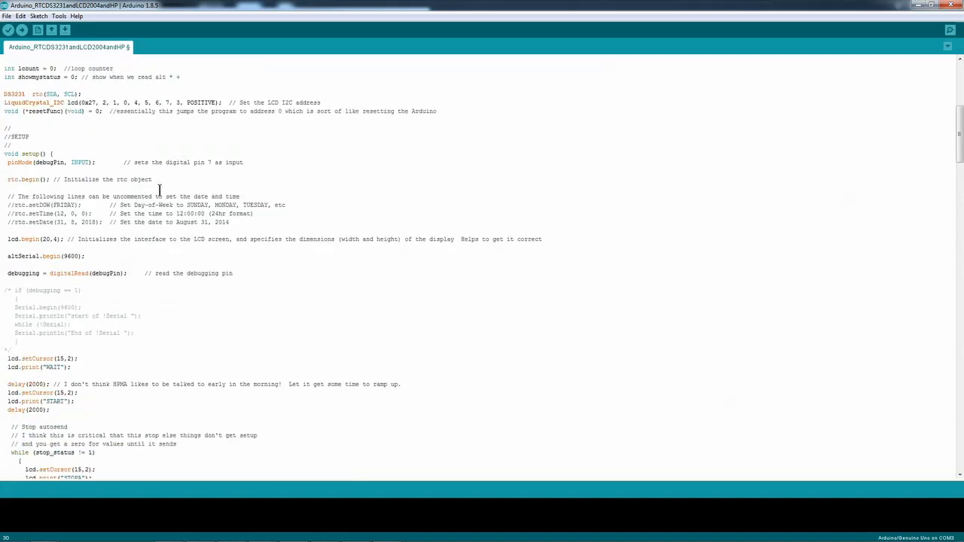
scroll(down, 3)
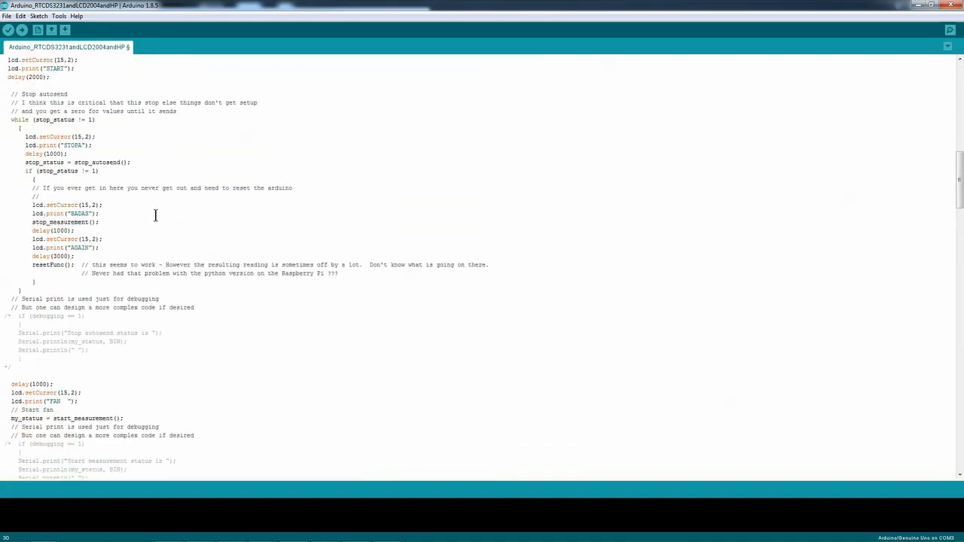
Scroll past loop() and the PM2.5/PM10 display code to the stop_autosend and start_autosend functions.
scroll(down, 3)
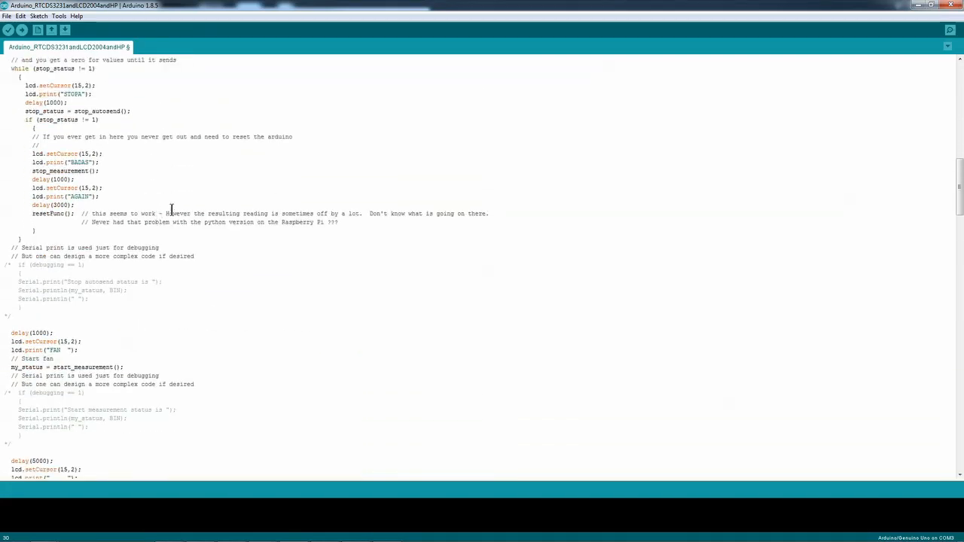
scroll(down, 3)
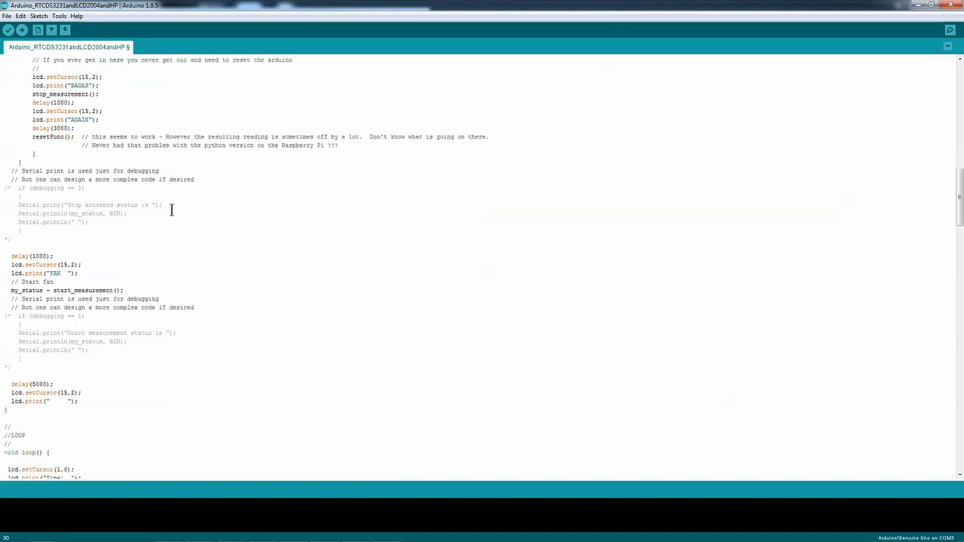
scroll(down, 3)
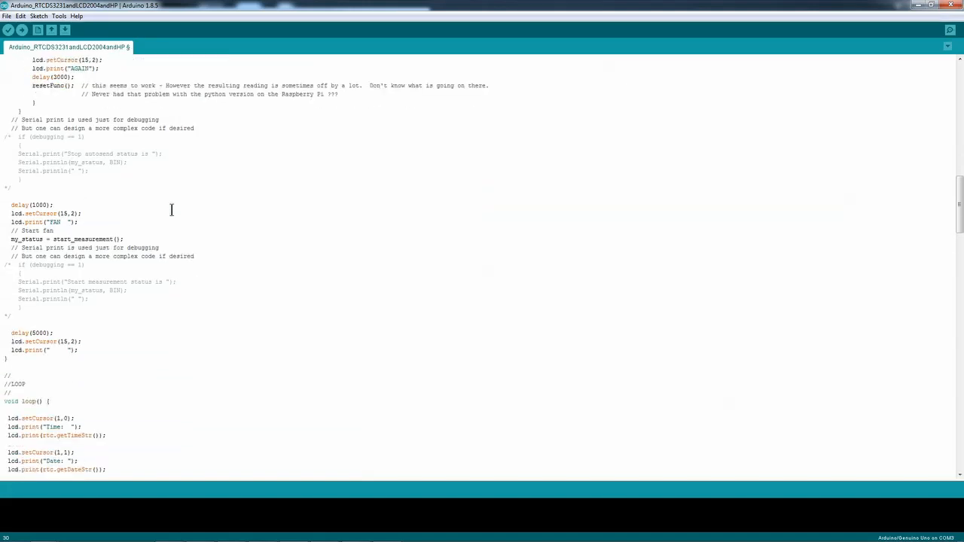
scroll(down, 3)
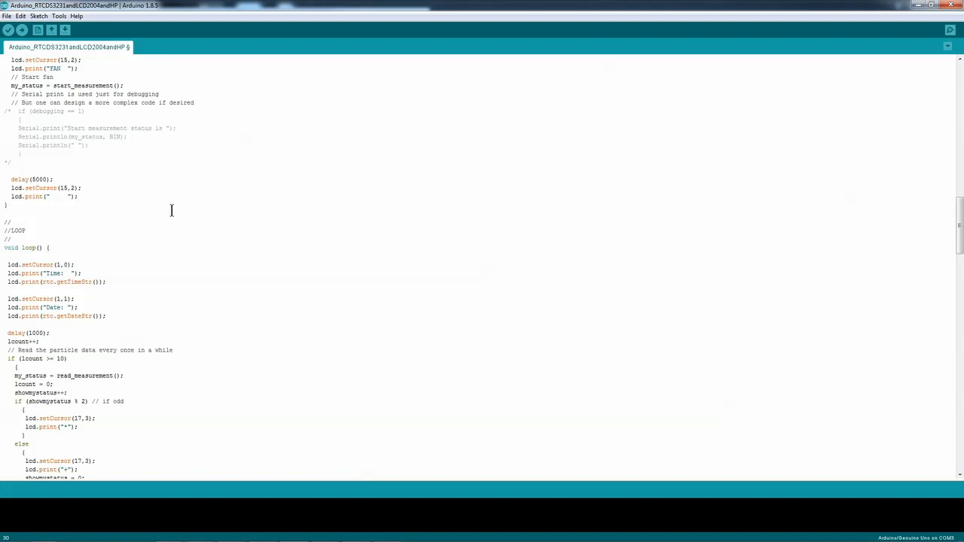
scroll(down, 3)
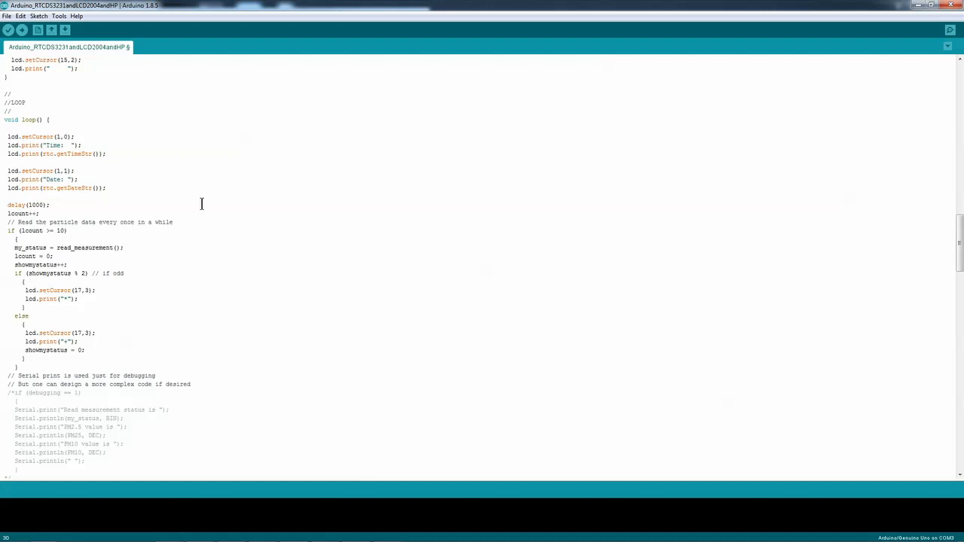
scroll(down, 3)
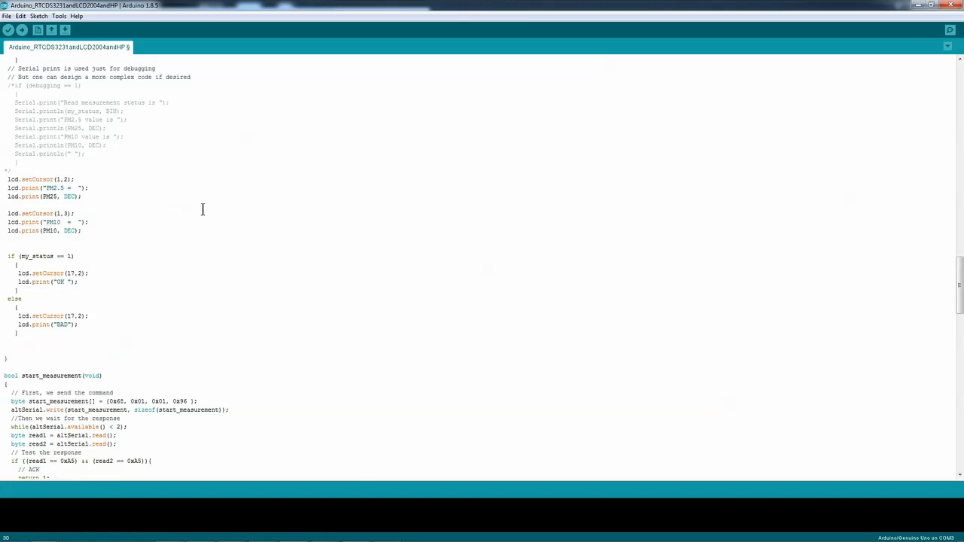
scroll(down, 3)
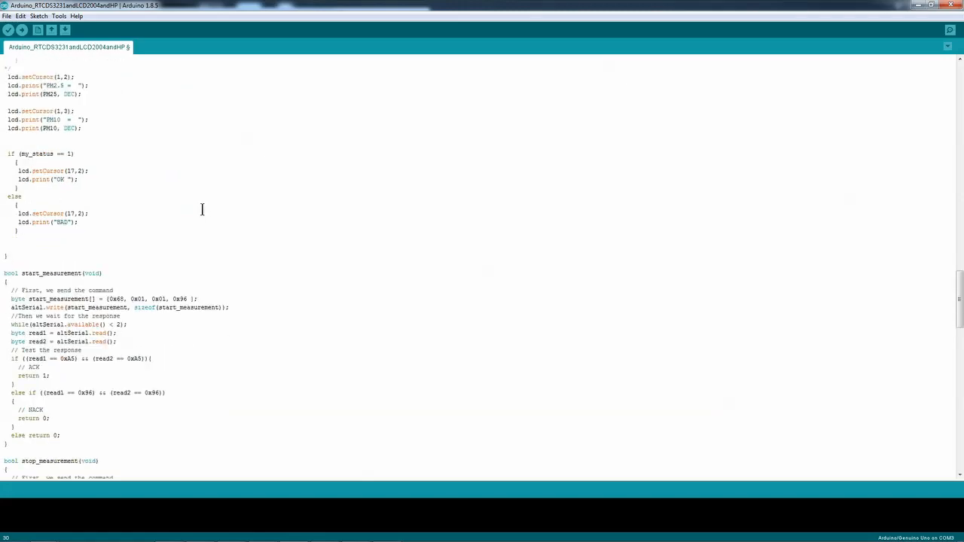
scroll(down, 3)
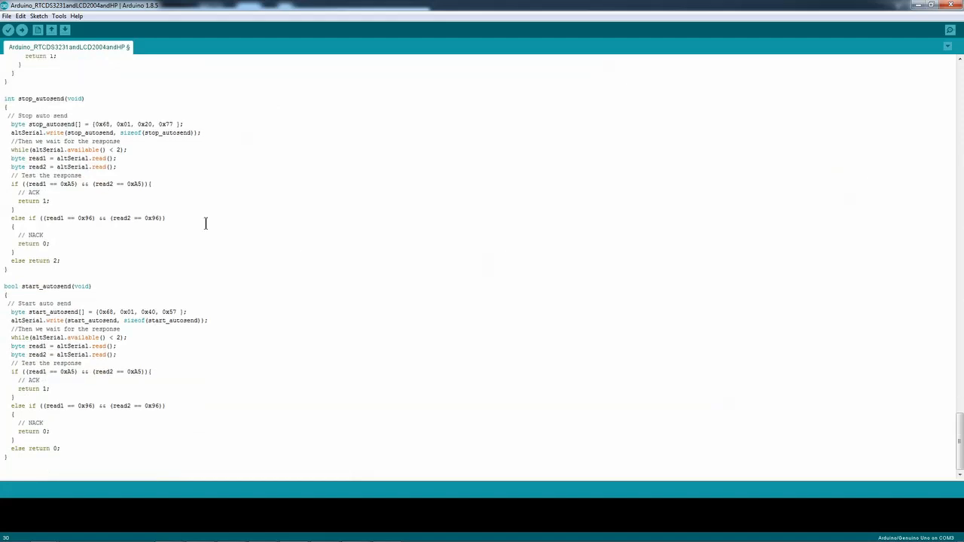
Scroll back up to the sketch's credits, library includes and variable declarations.
scroll(up, 3)
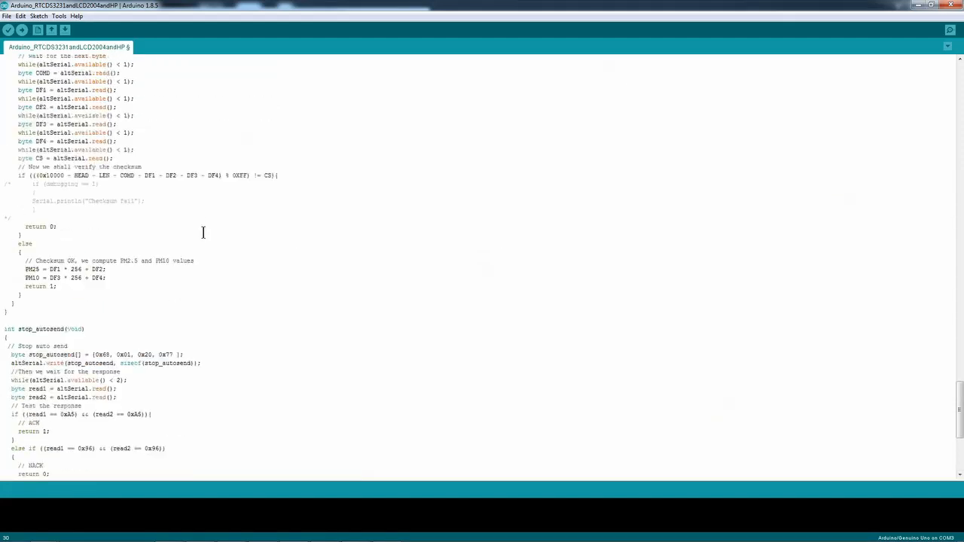
scroll(up, 3)
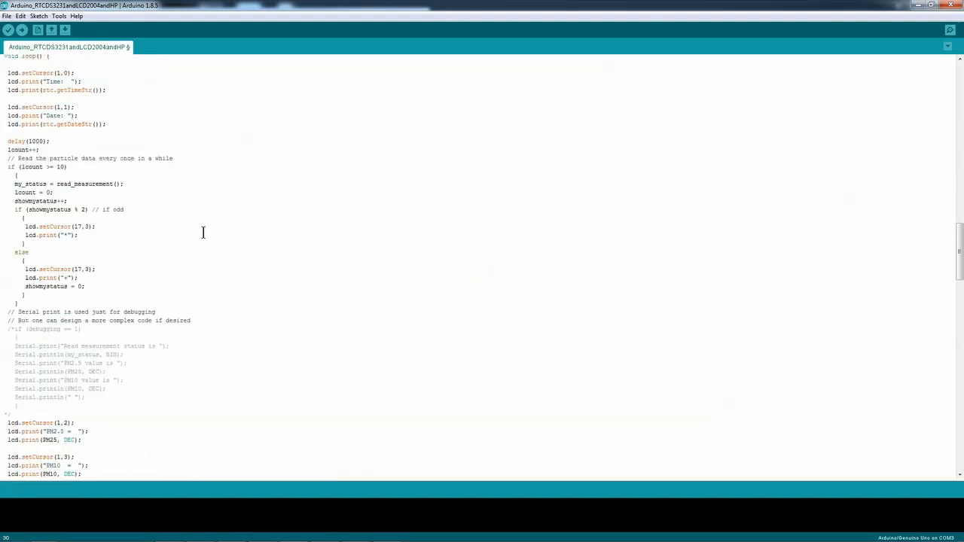
scroll(up, 3)
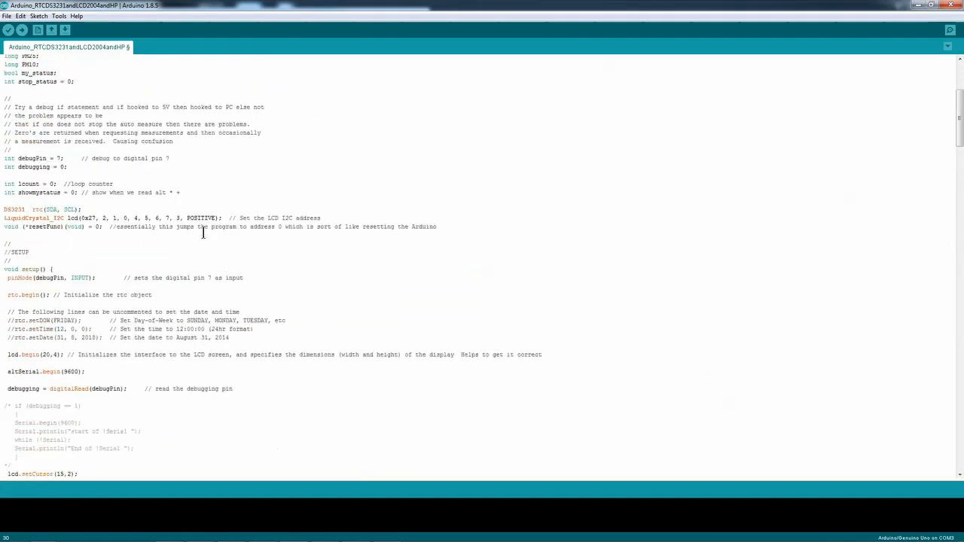
scroll(up, 3)
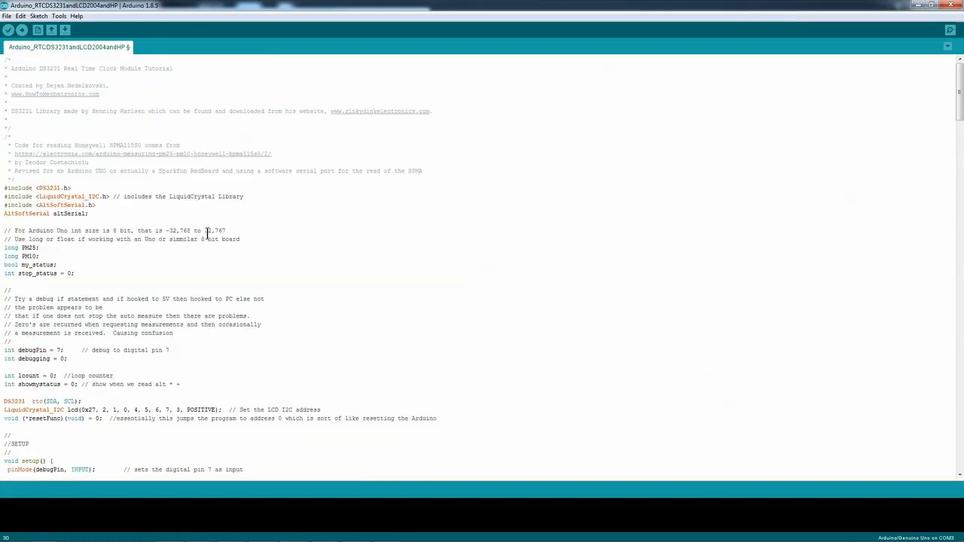